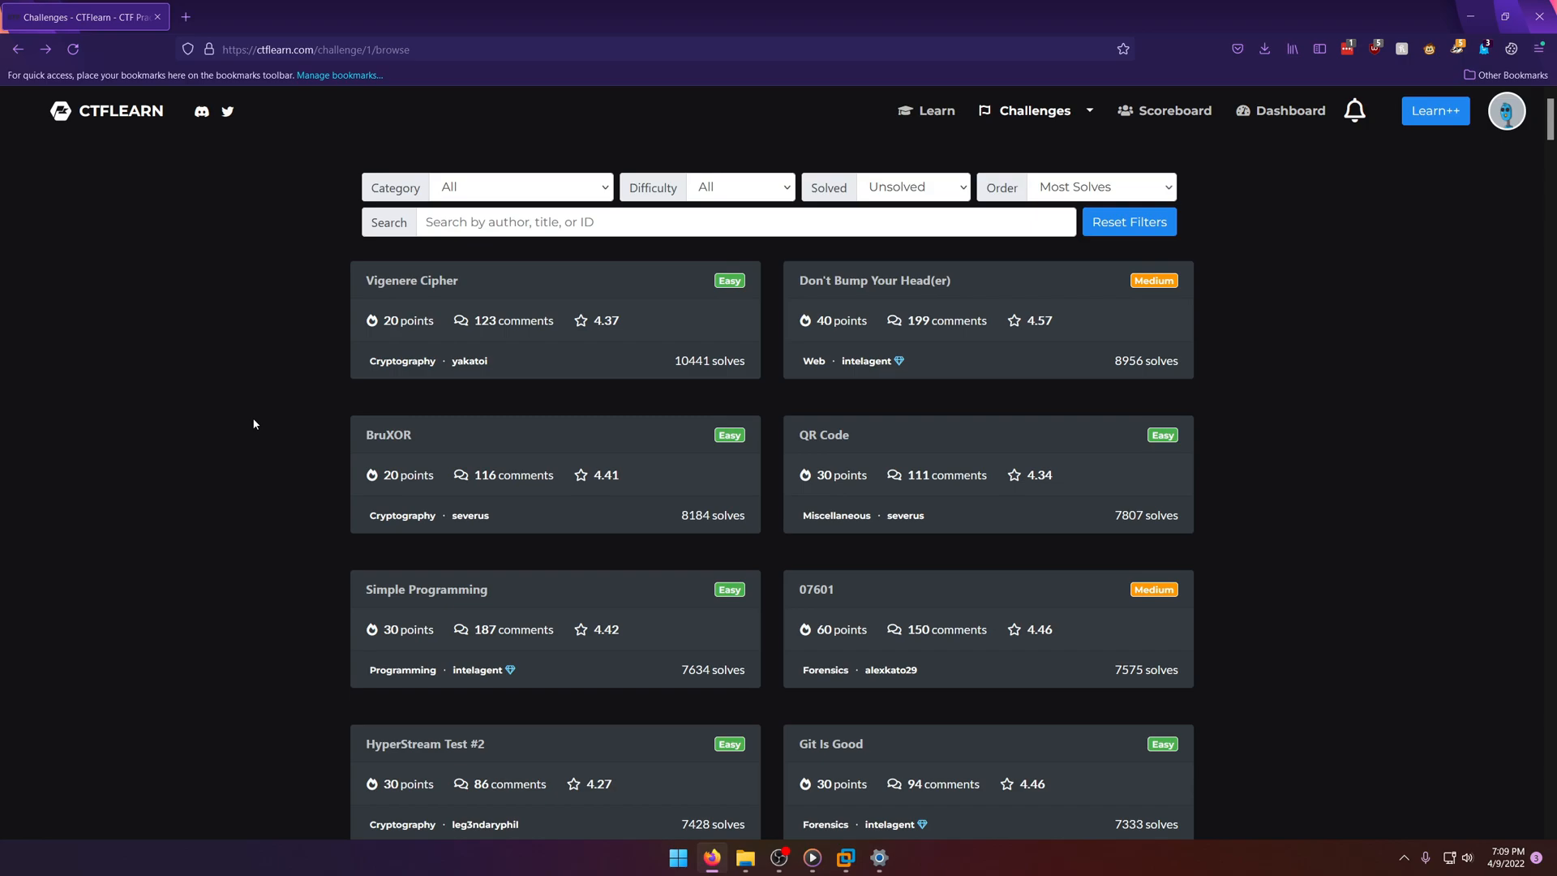
mouse_move(348, 297)
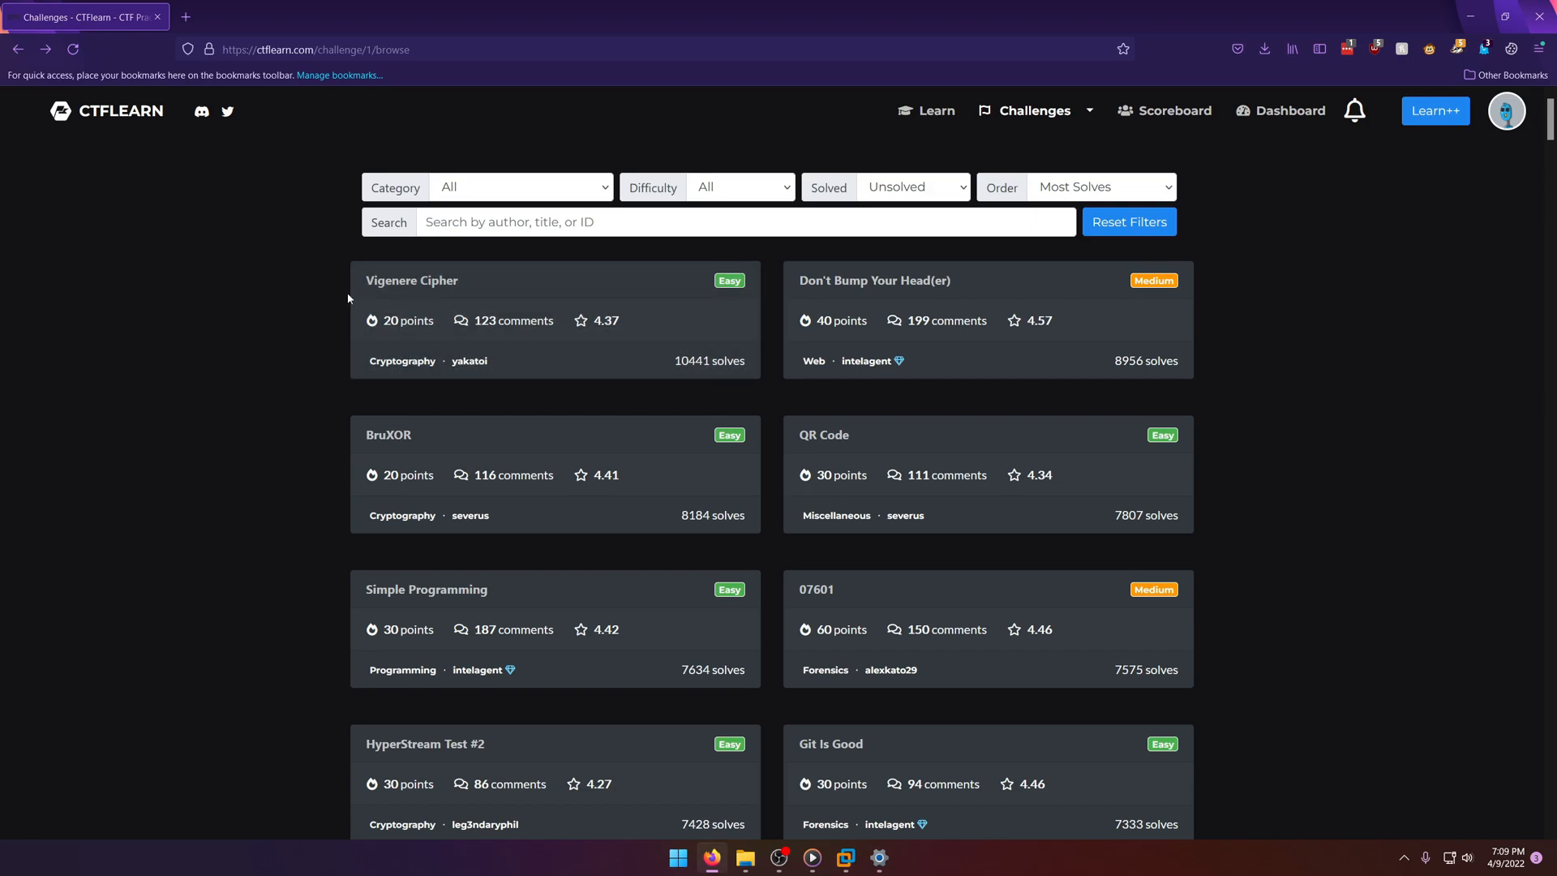
mouse_move(447, 292)
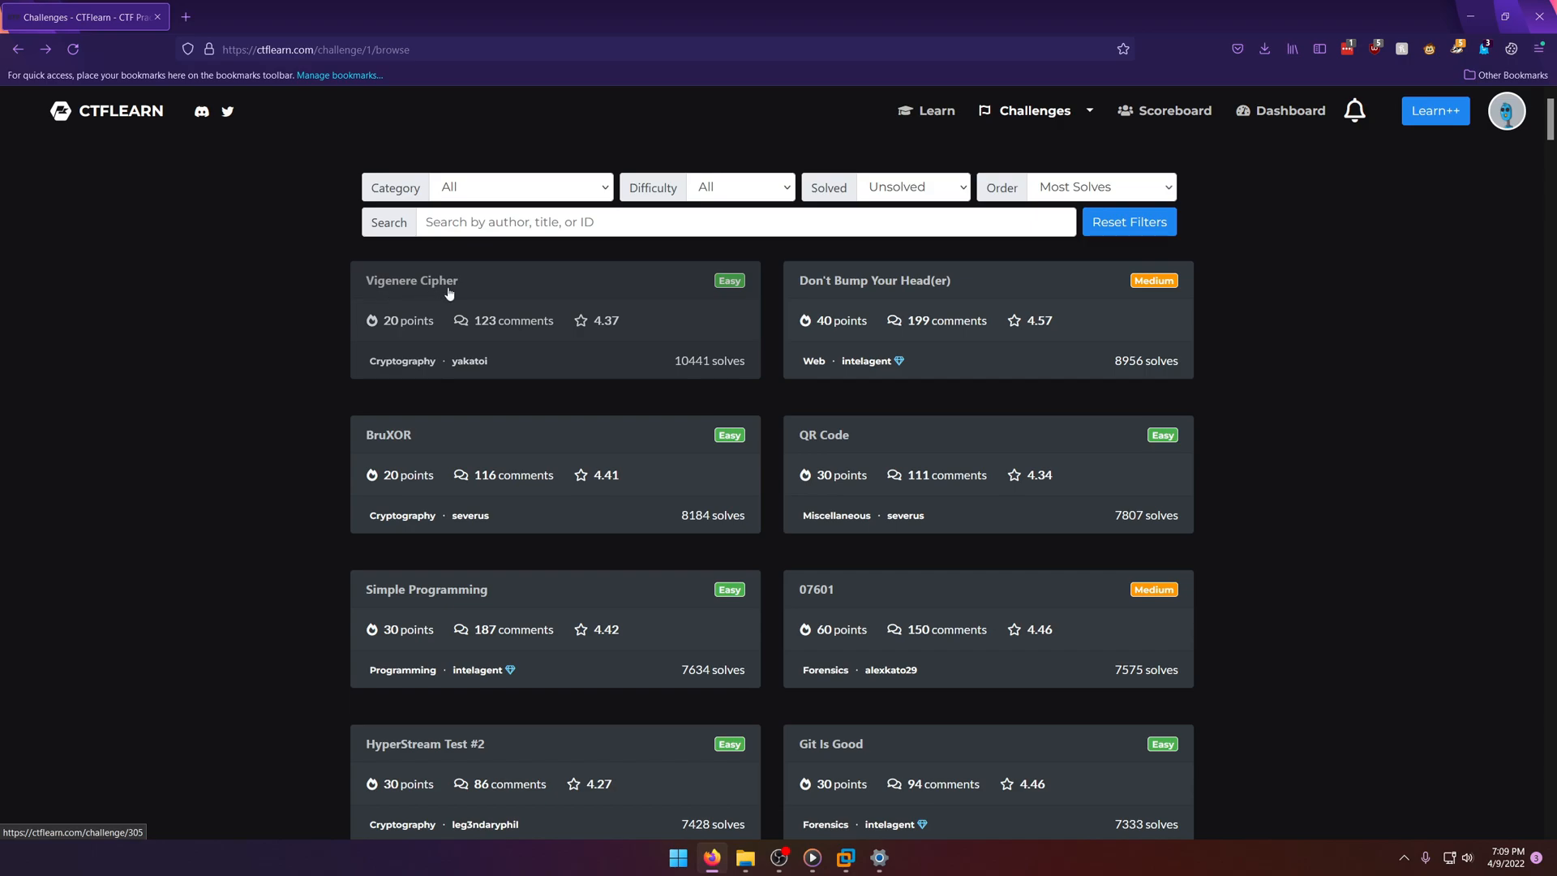
Step: Open the Vigenere Cipher challenge card from the unsolved challenges list
click(449, 295)
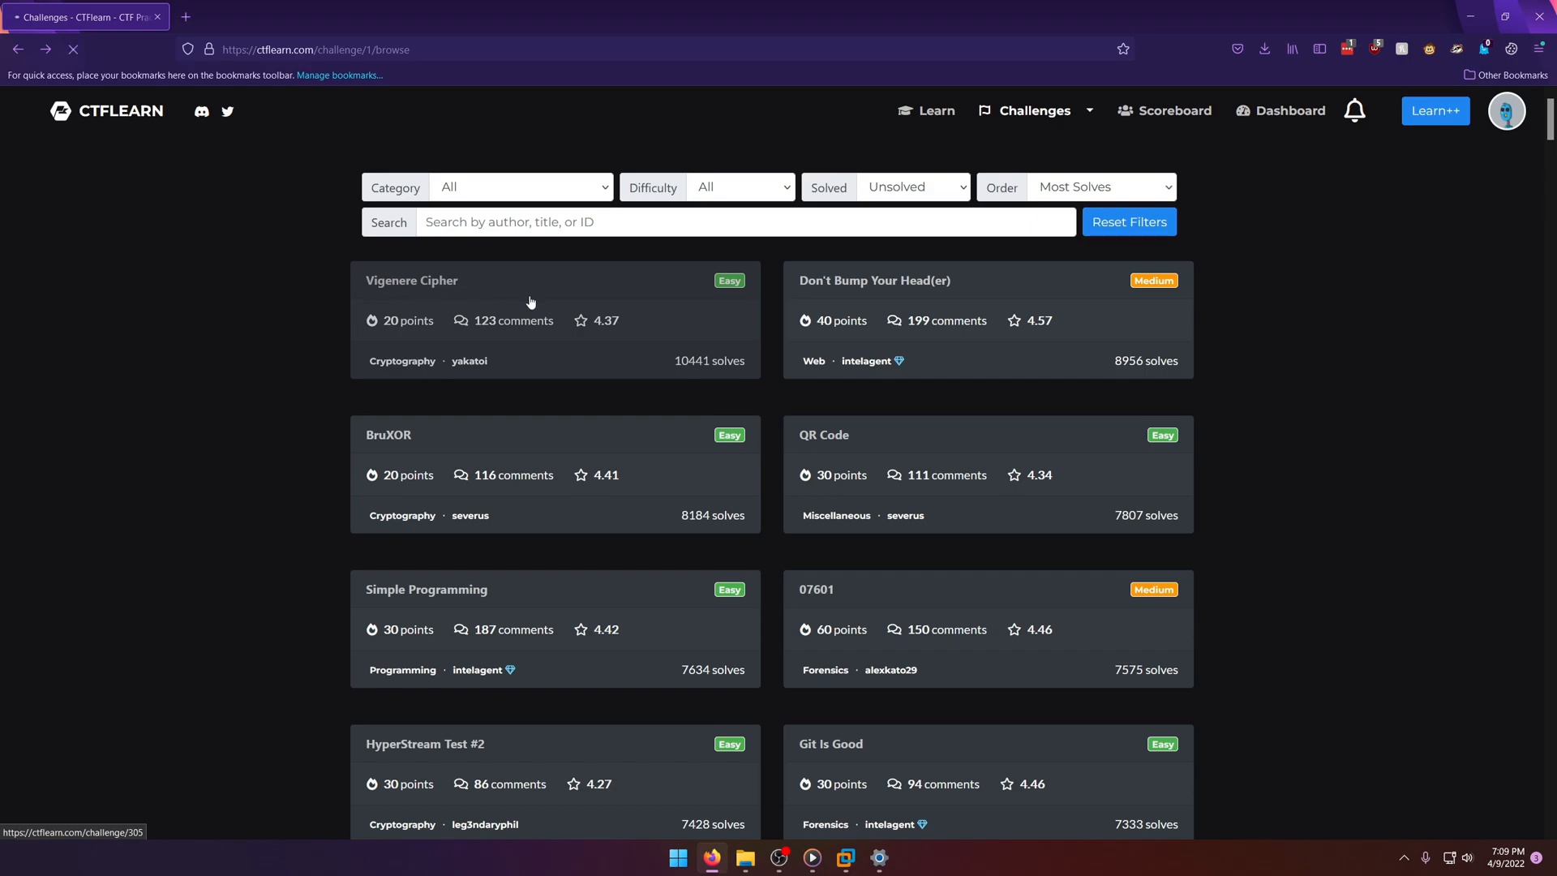
Step: Read the Vigenere Cipher description and select the key word 'blorpy'
click(411, 279)
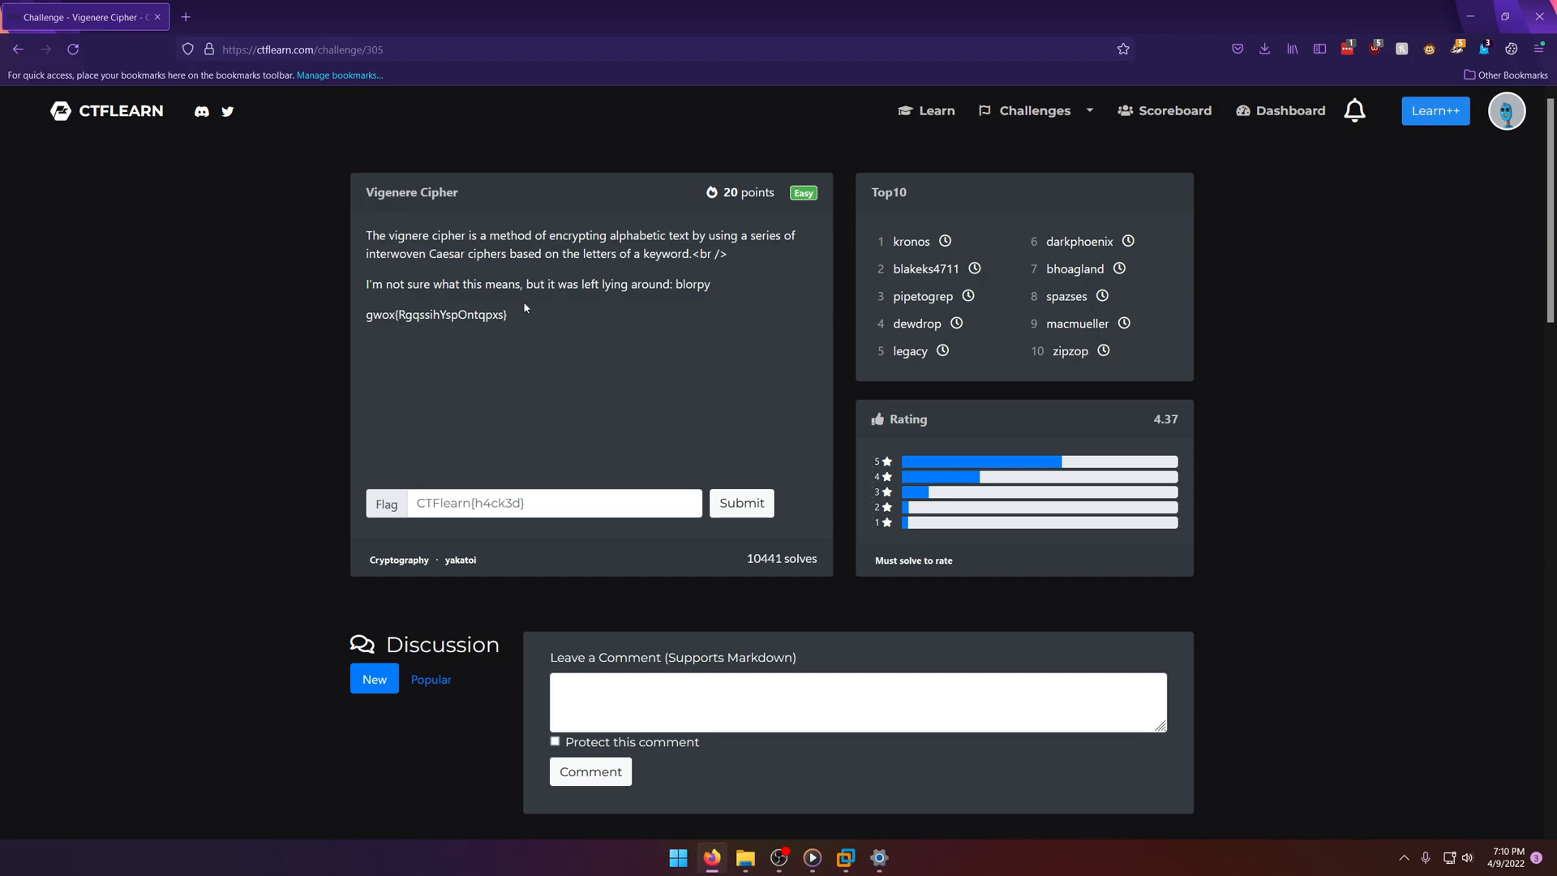
mouse_move(350, 251)
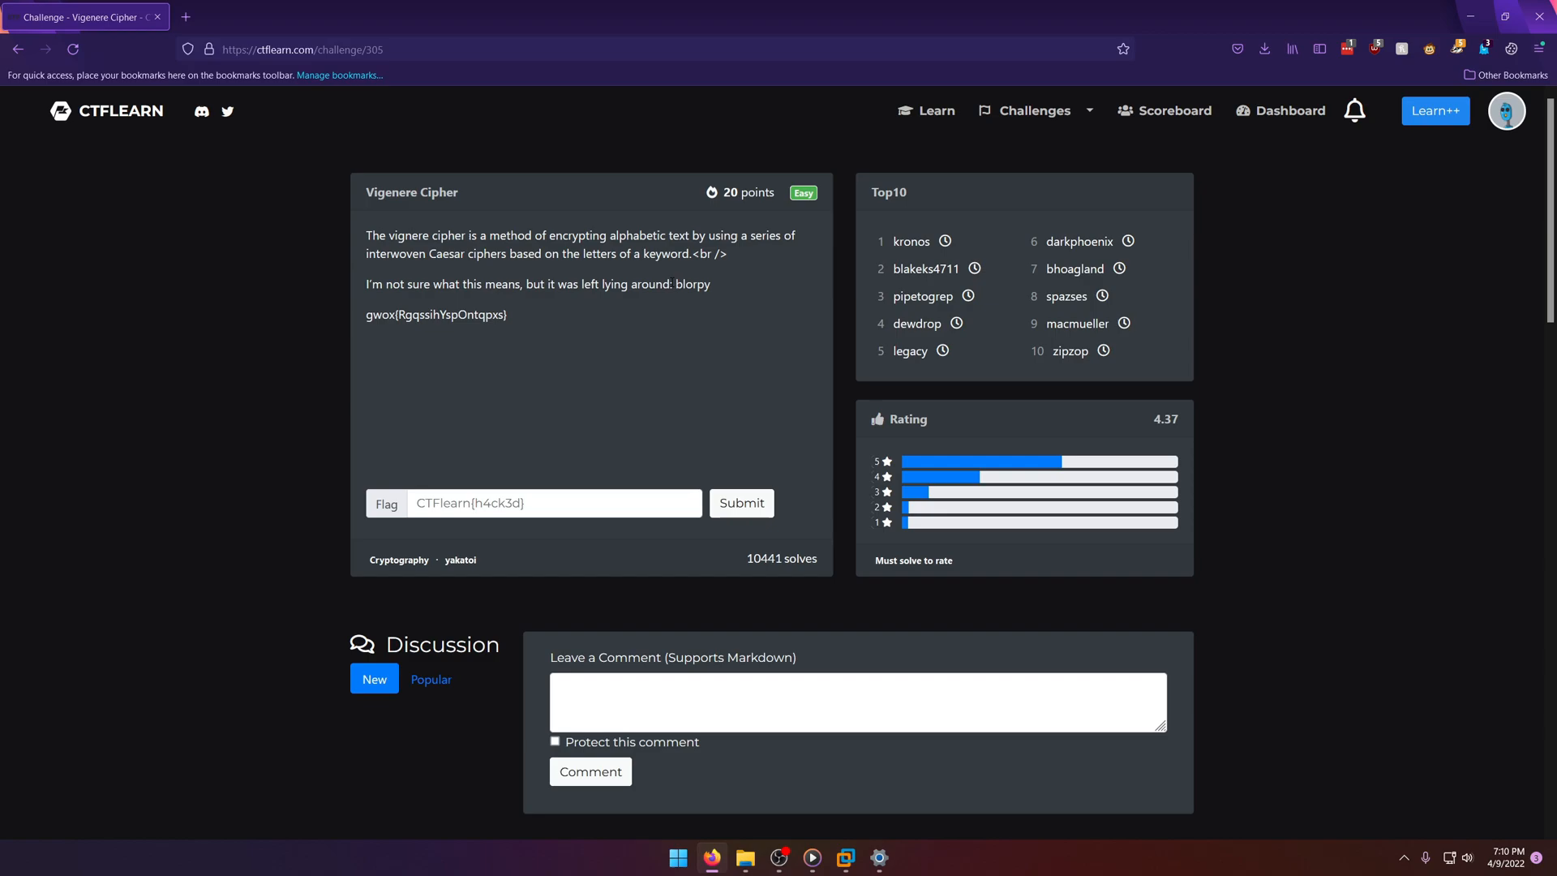
double_click(435, 314)
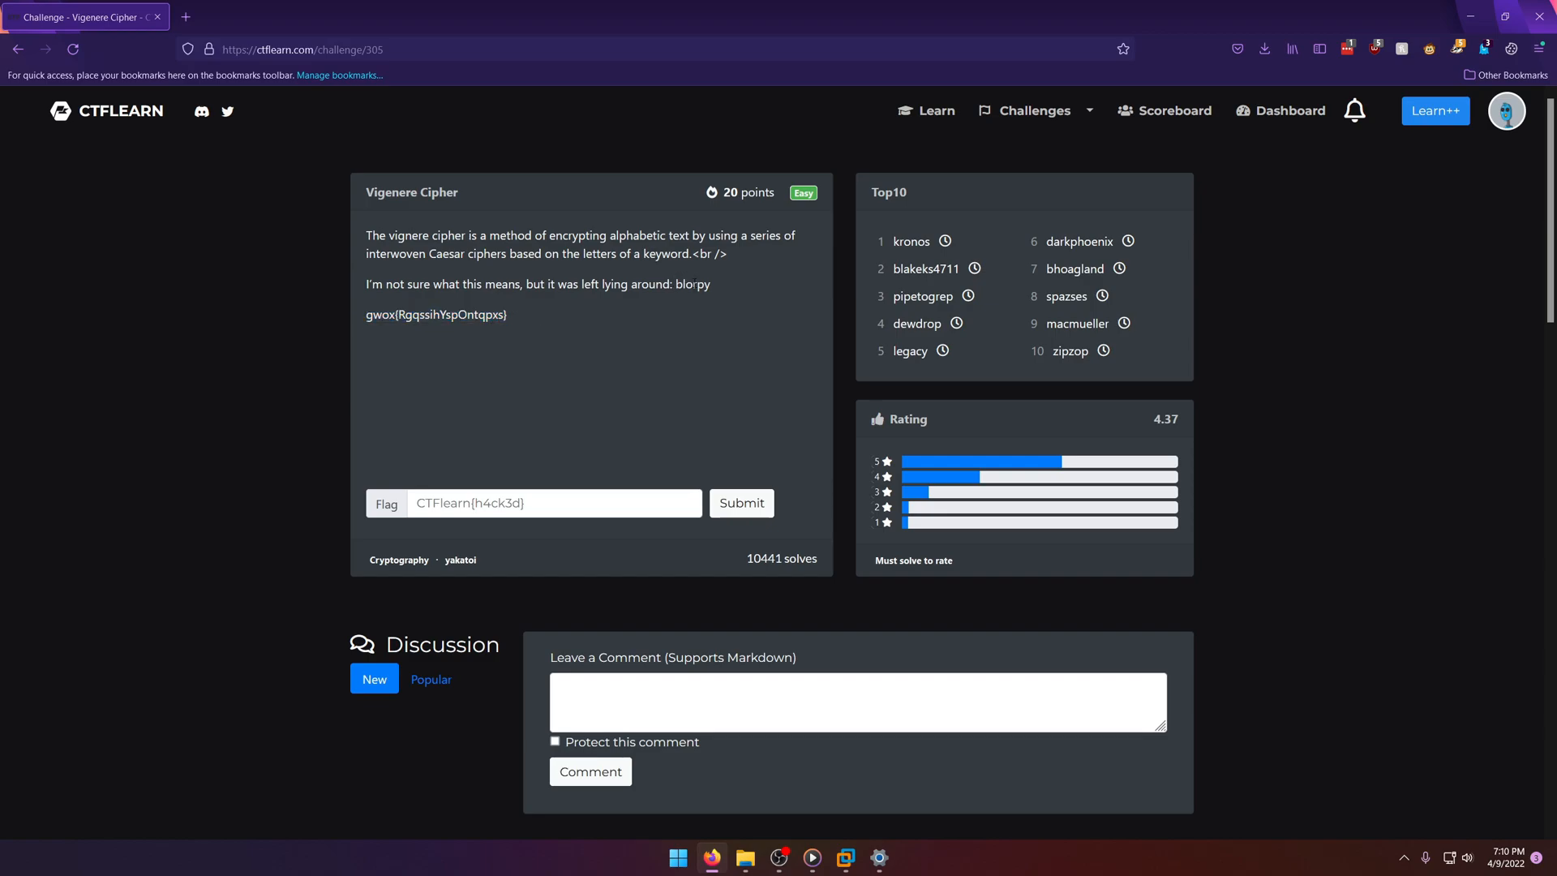
double_click(692, 284)
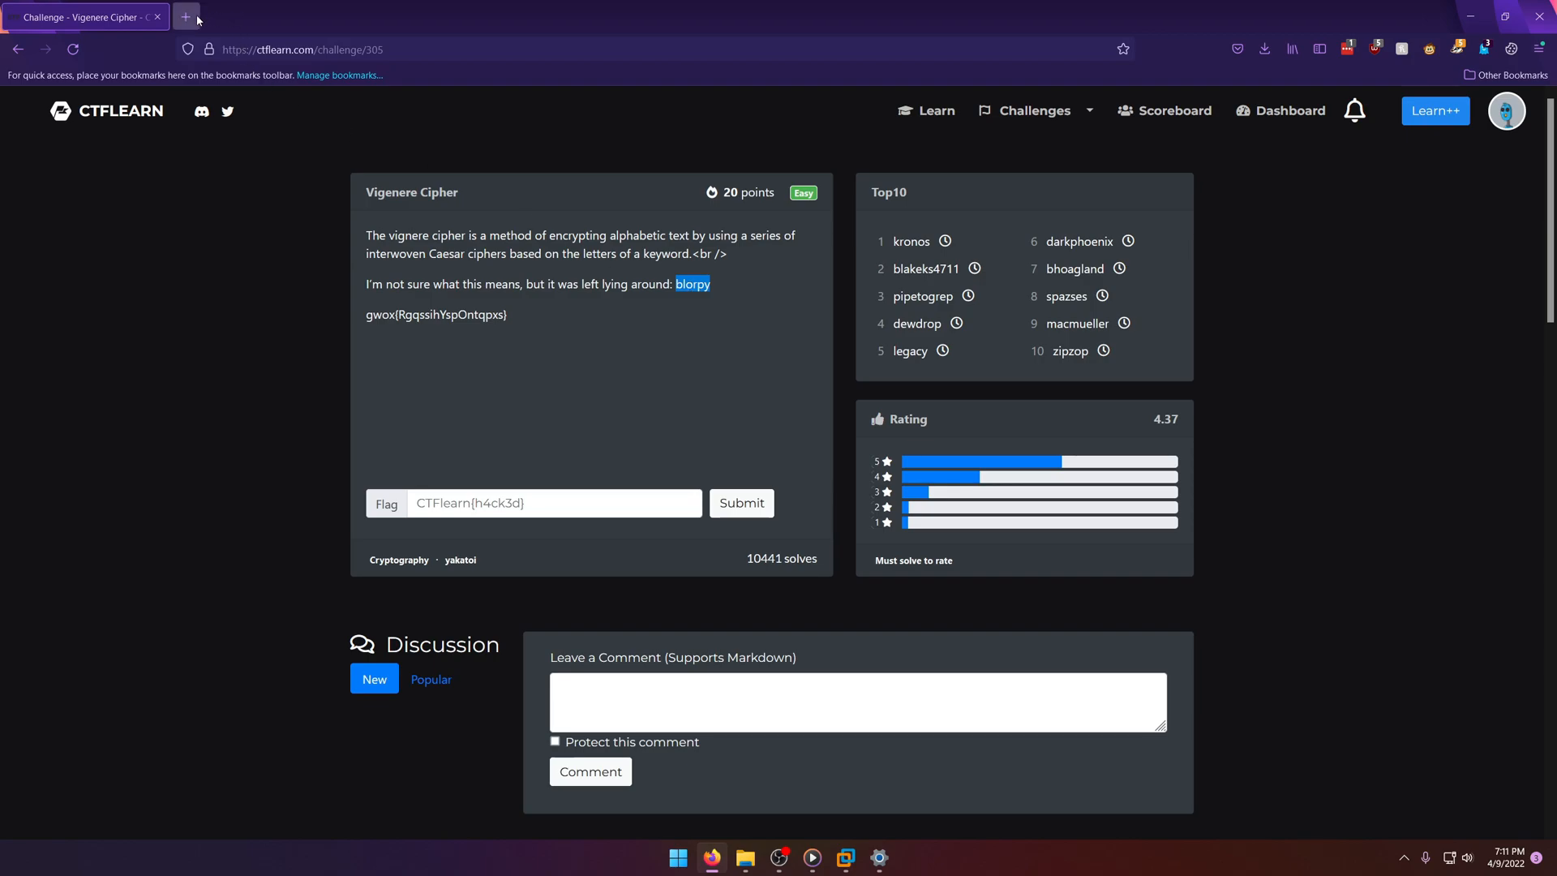
Step: Open CyberChef in a new tab and add Vigenère Decode to the recipe
click(185, 17)
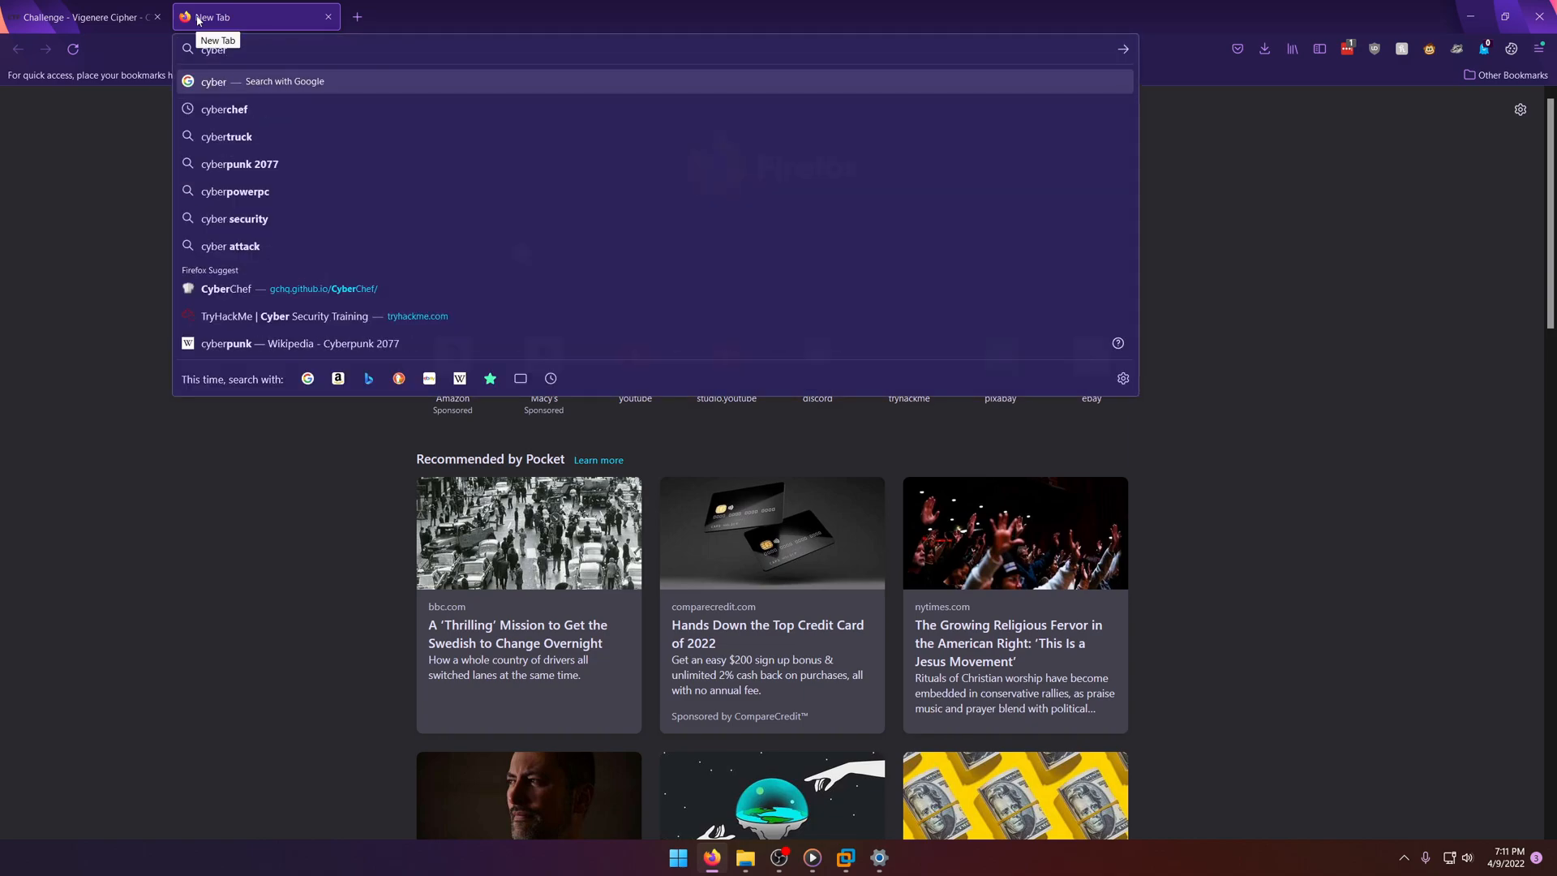
click(225, 288)
text(vig)
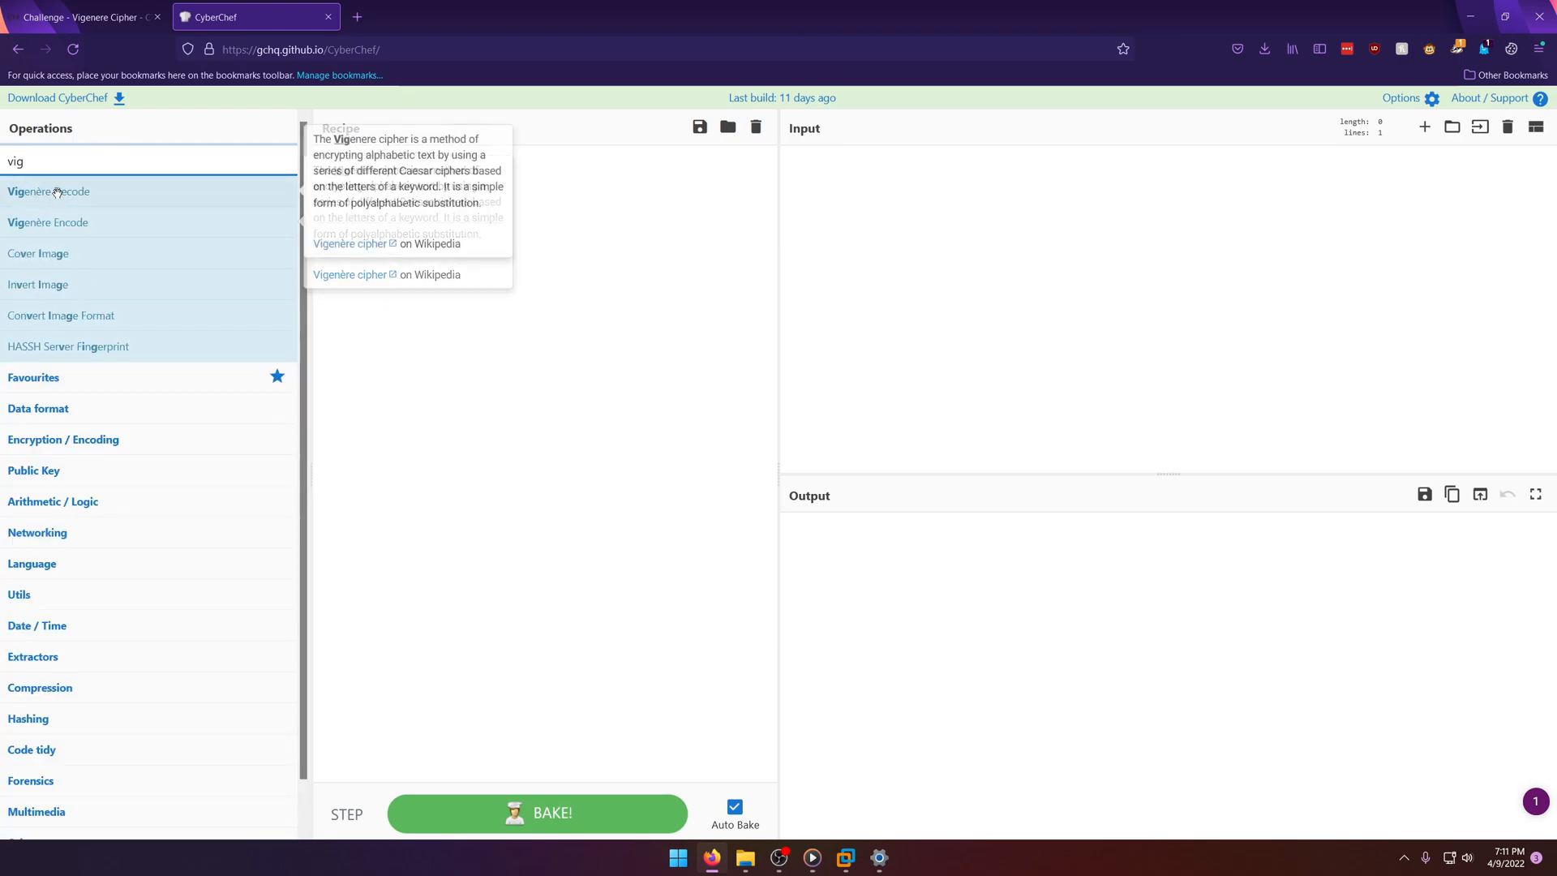
double_click(48, 190)
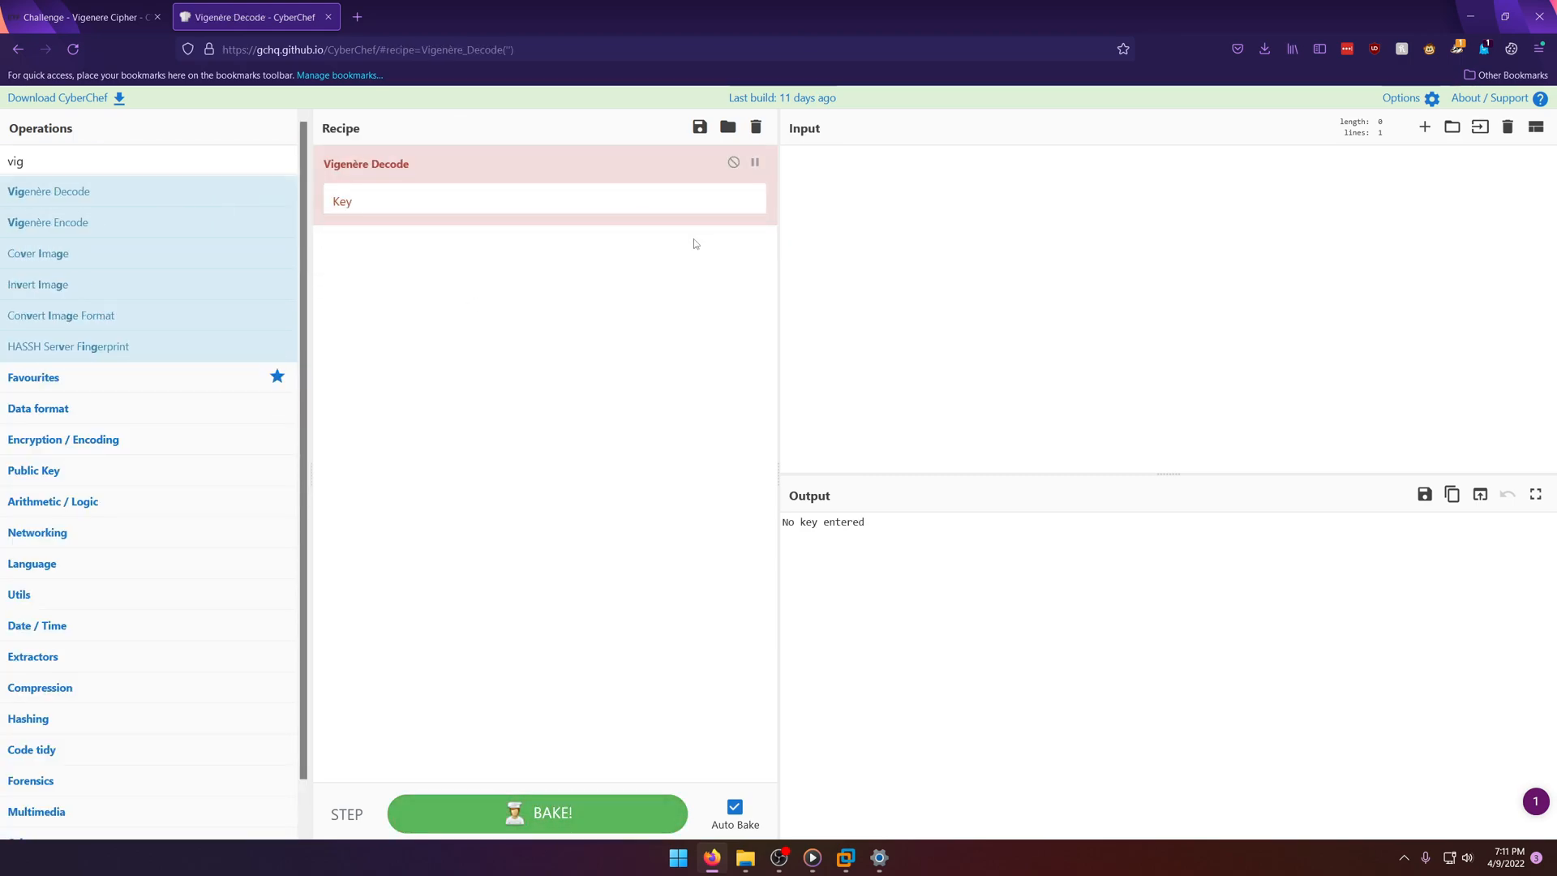
Step: Paste the challenge ciphertext into CyberChef and set the key to 'blorpy'
click(85, 17)
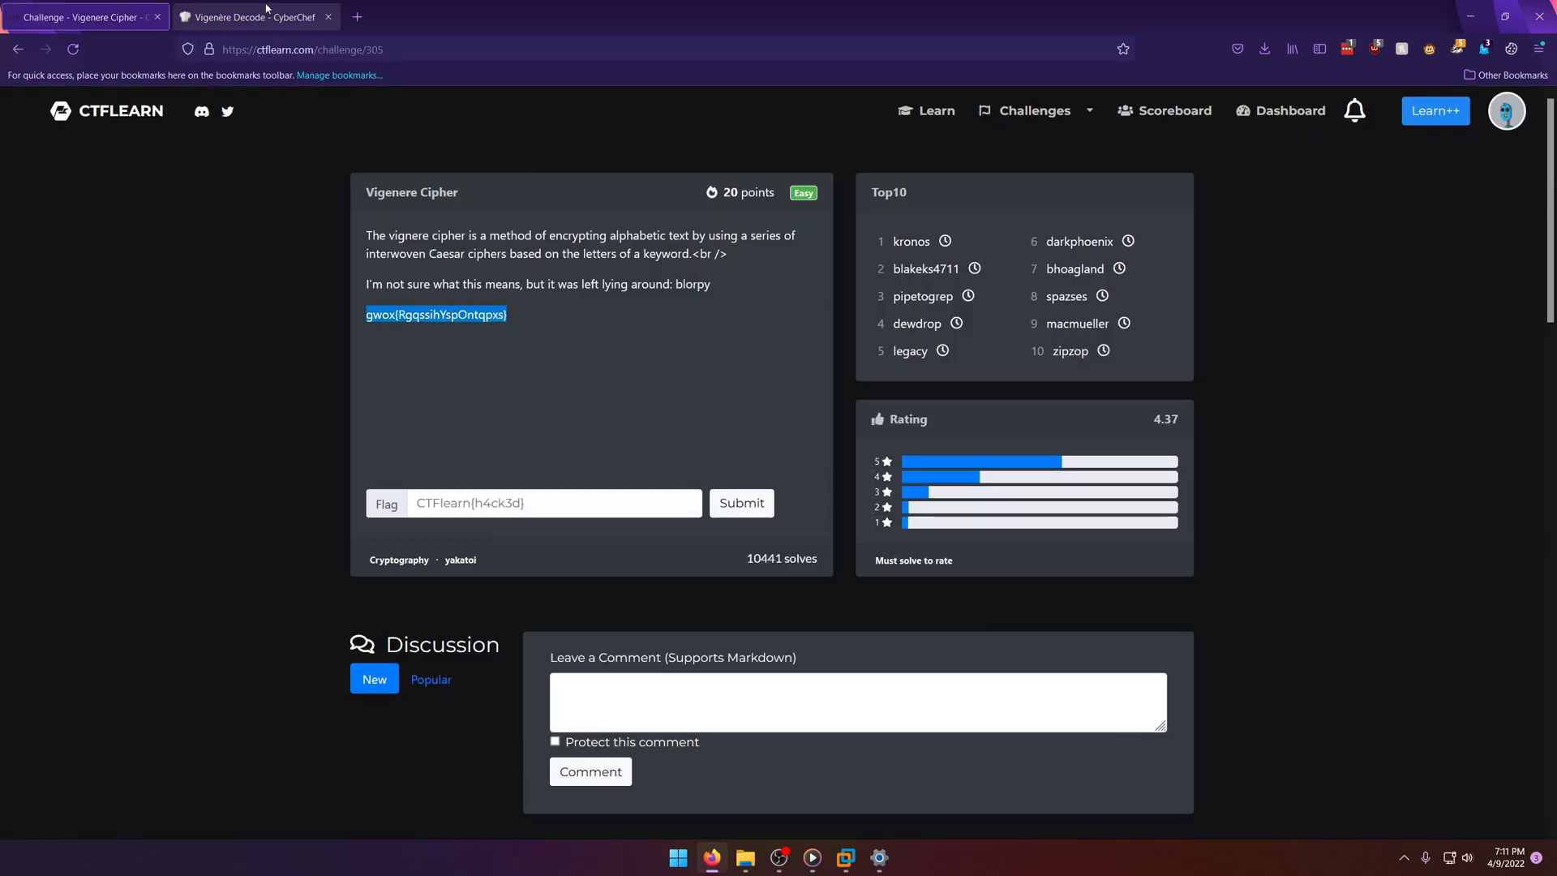
click(251, 17)
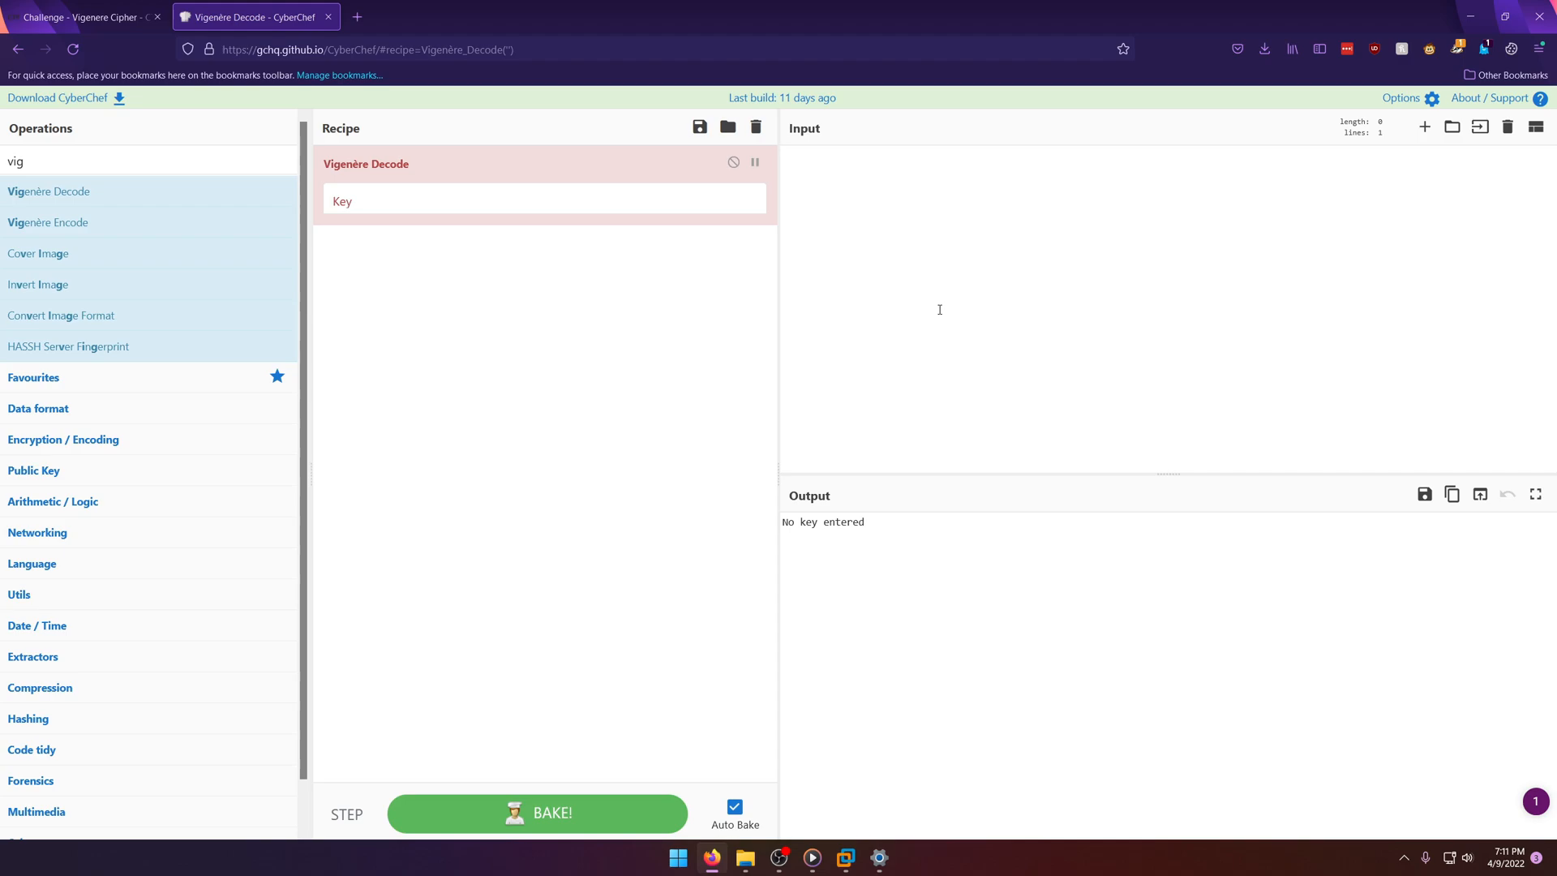
click(85, 17)
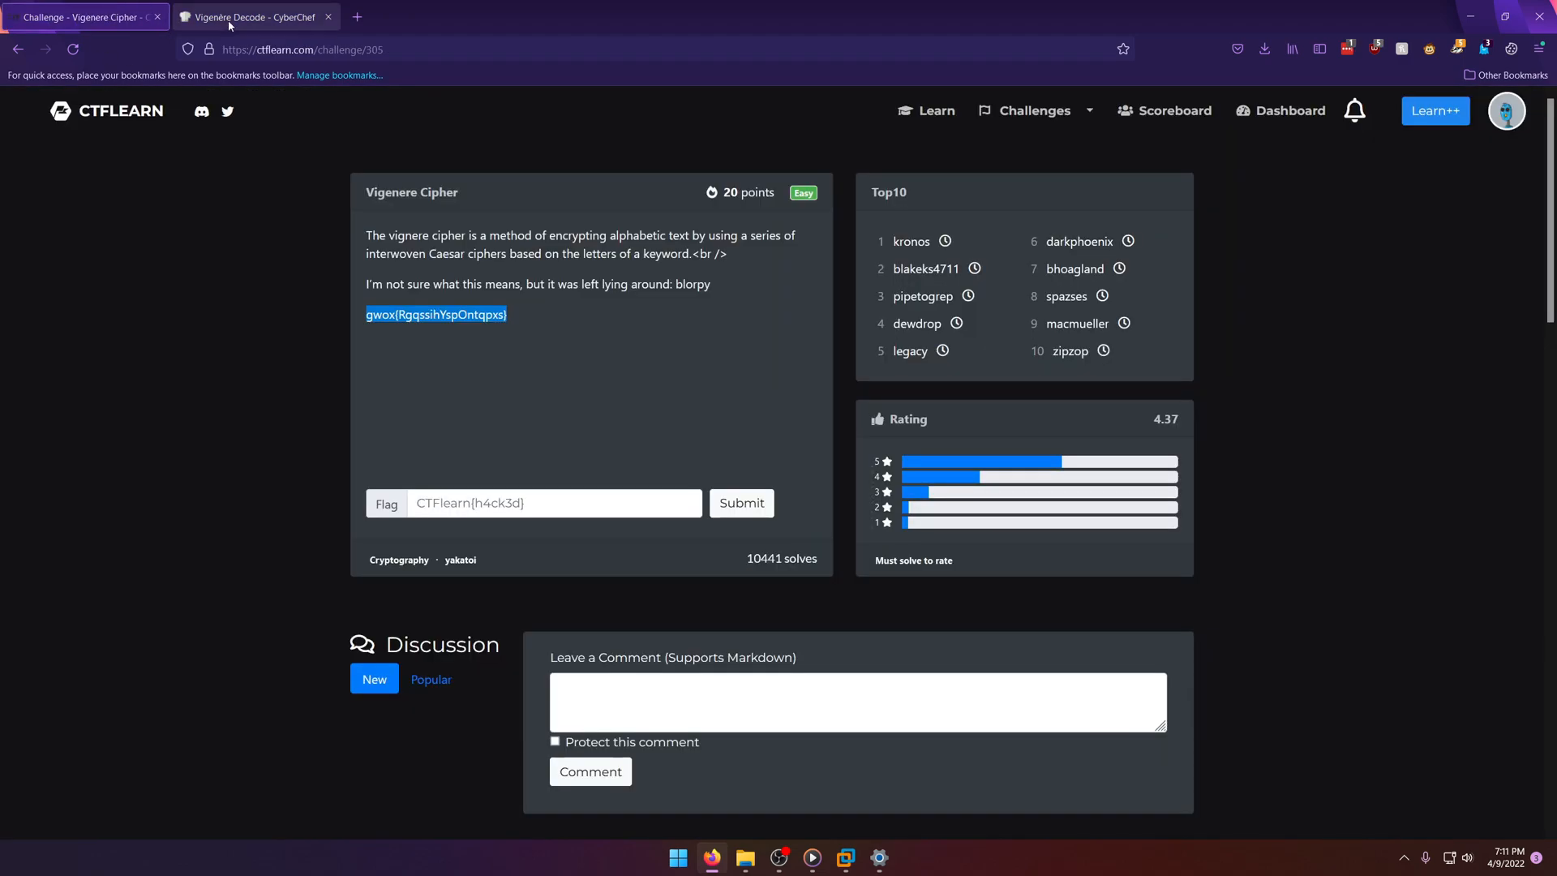
click(251, 17)
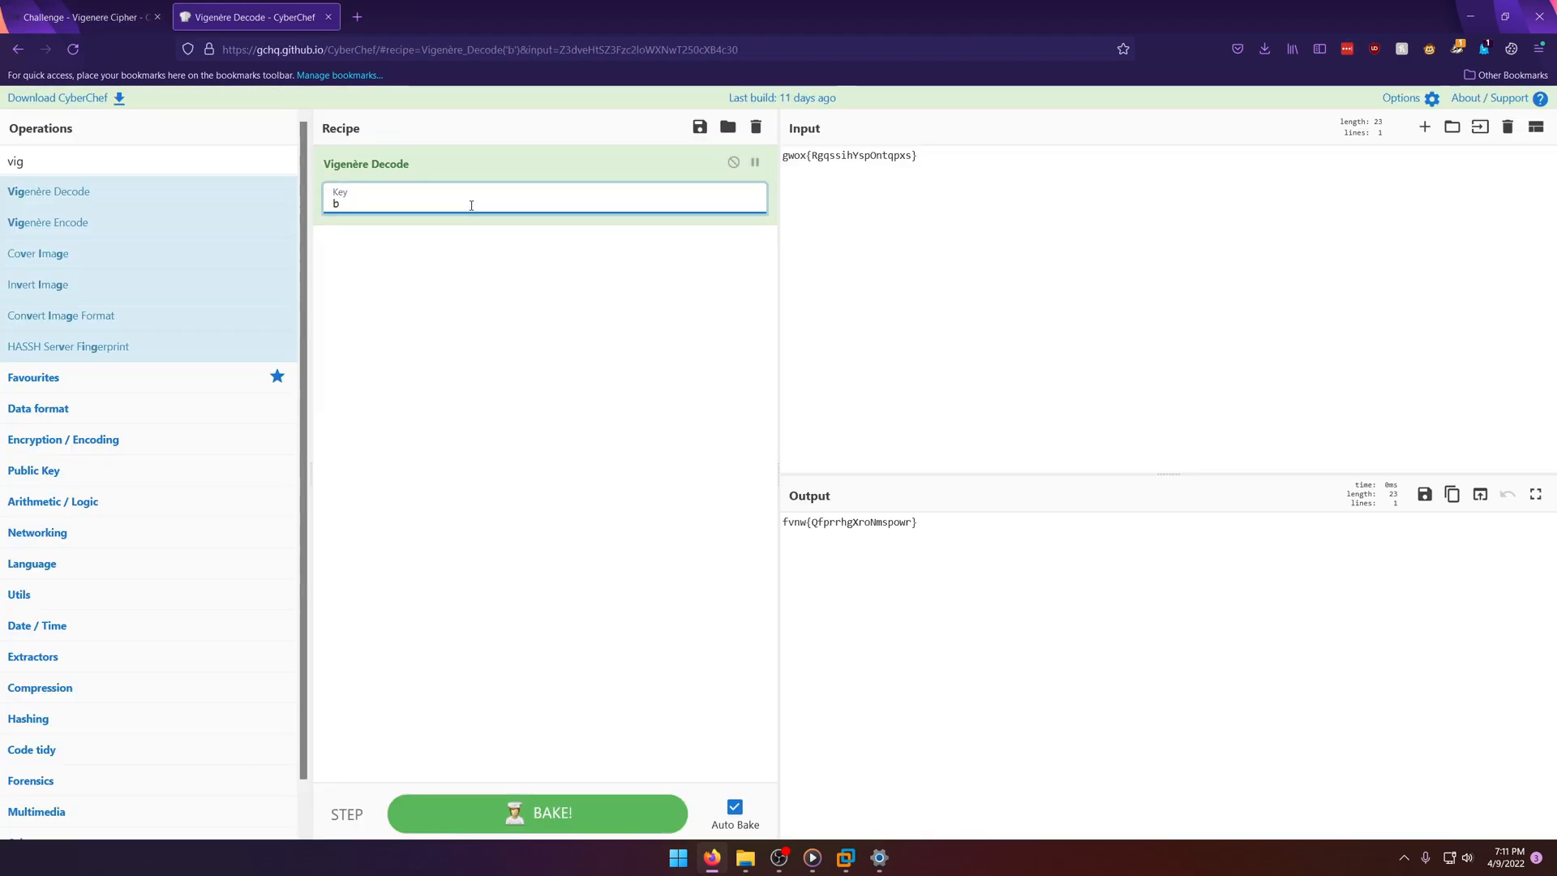
text(lorpy)
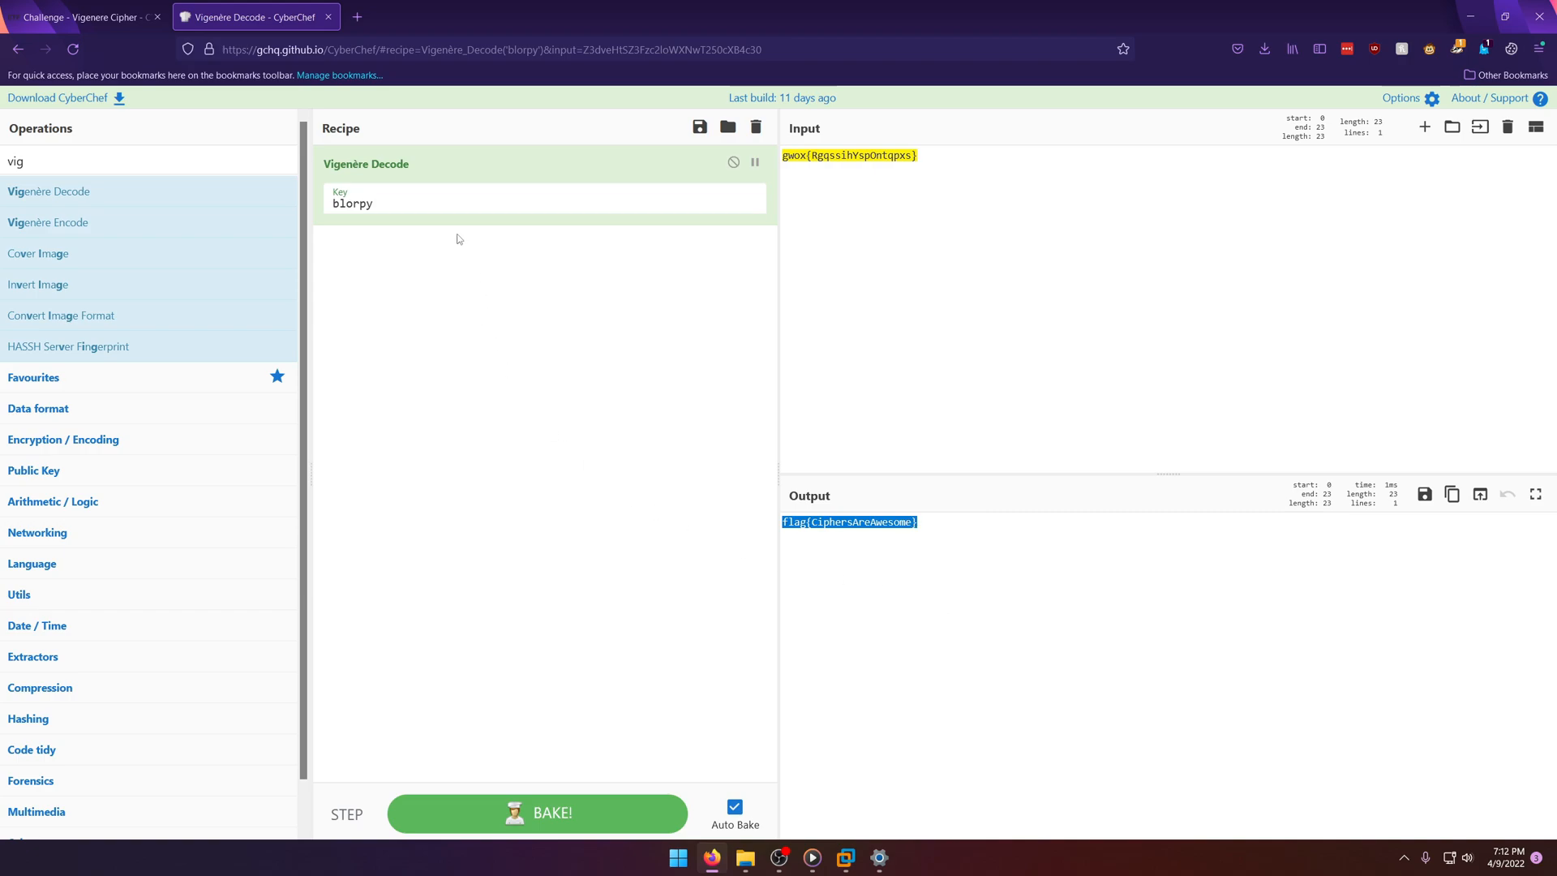
mouse_move(342, 40)
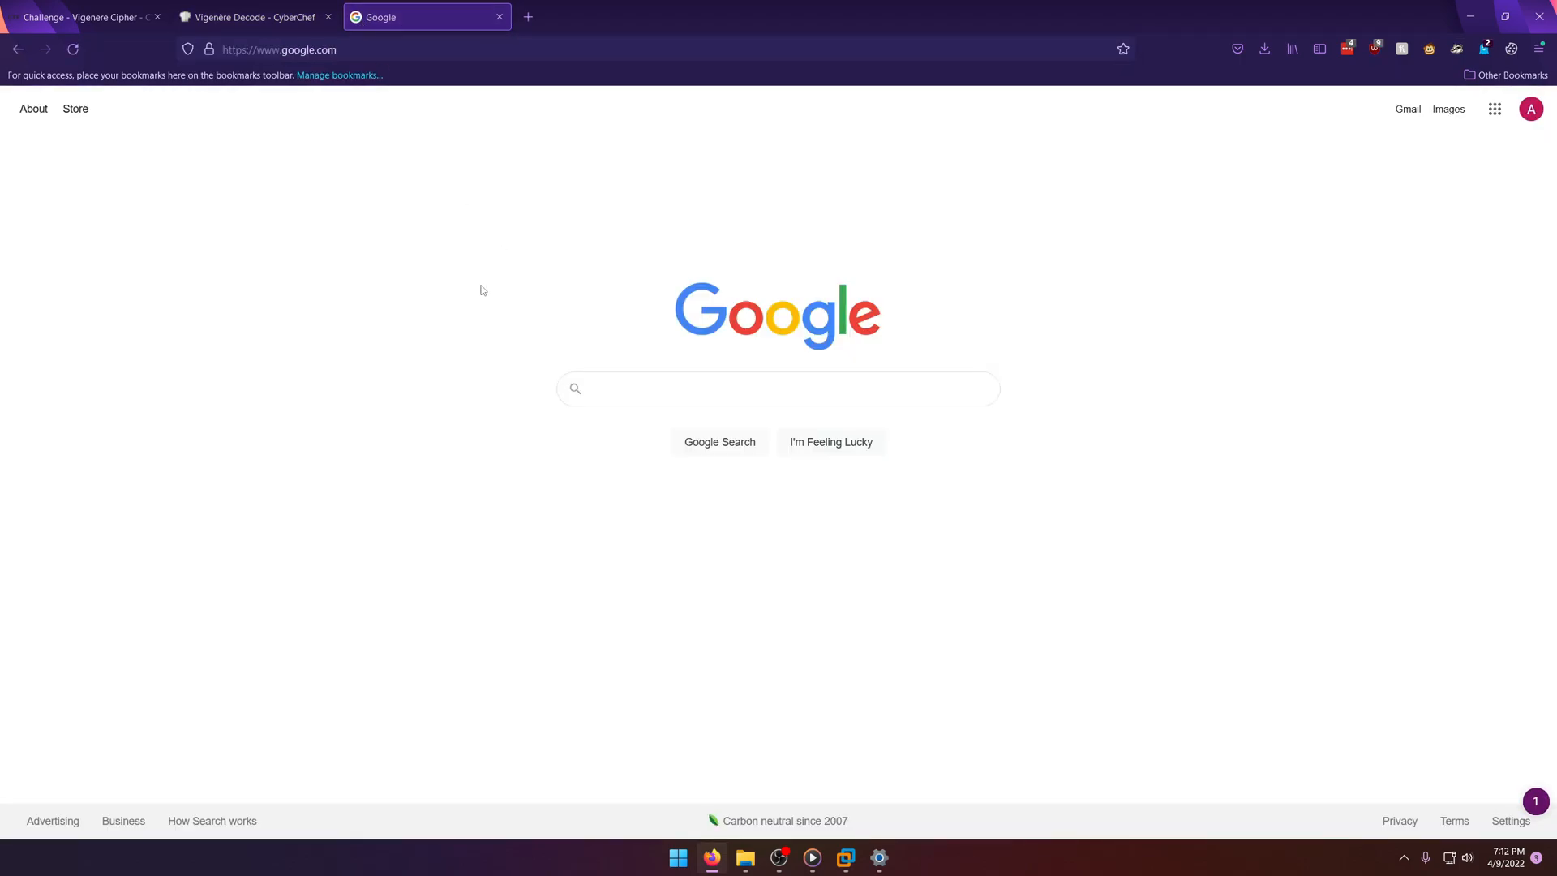
Step: Search Google for 'vigenere cipher decoder' and open Boxentriq's Vigenère solver page
text(vigenere cipher dec)
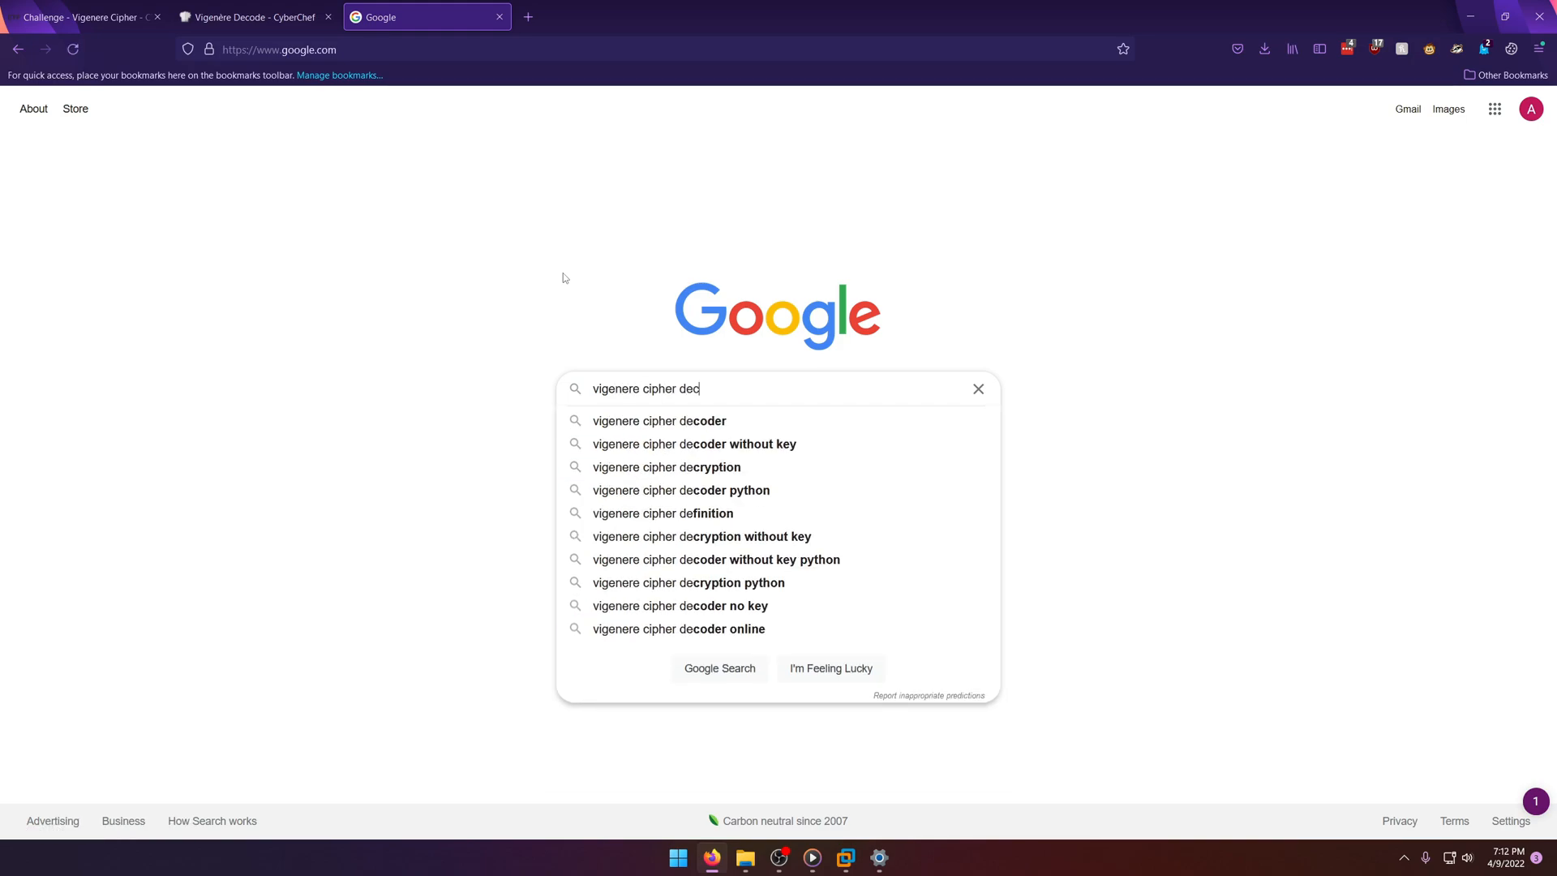
click(657, 420)
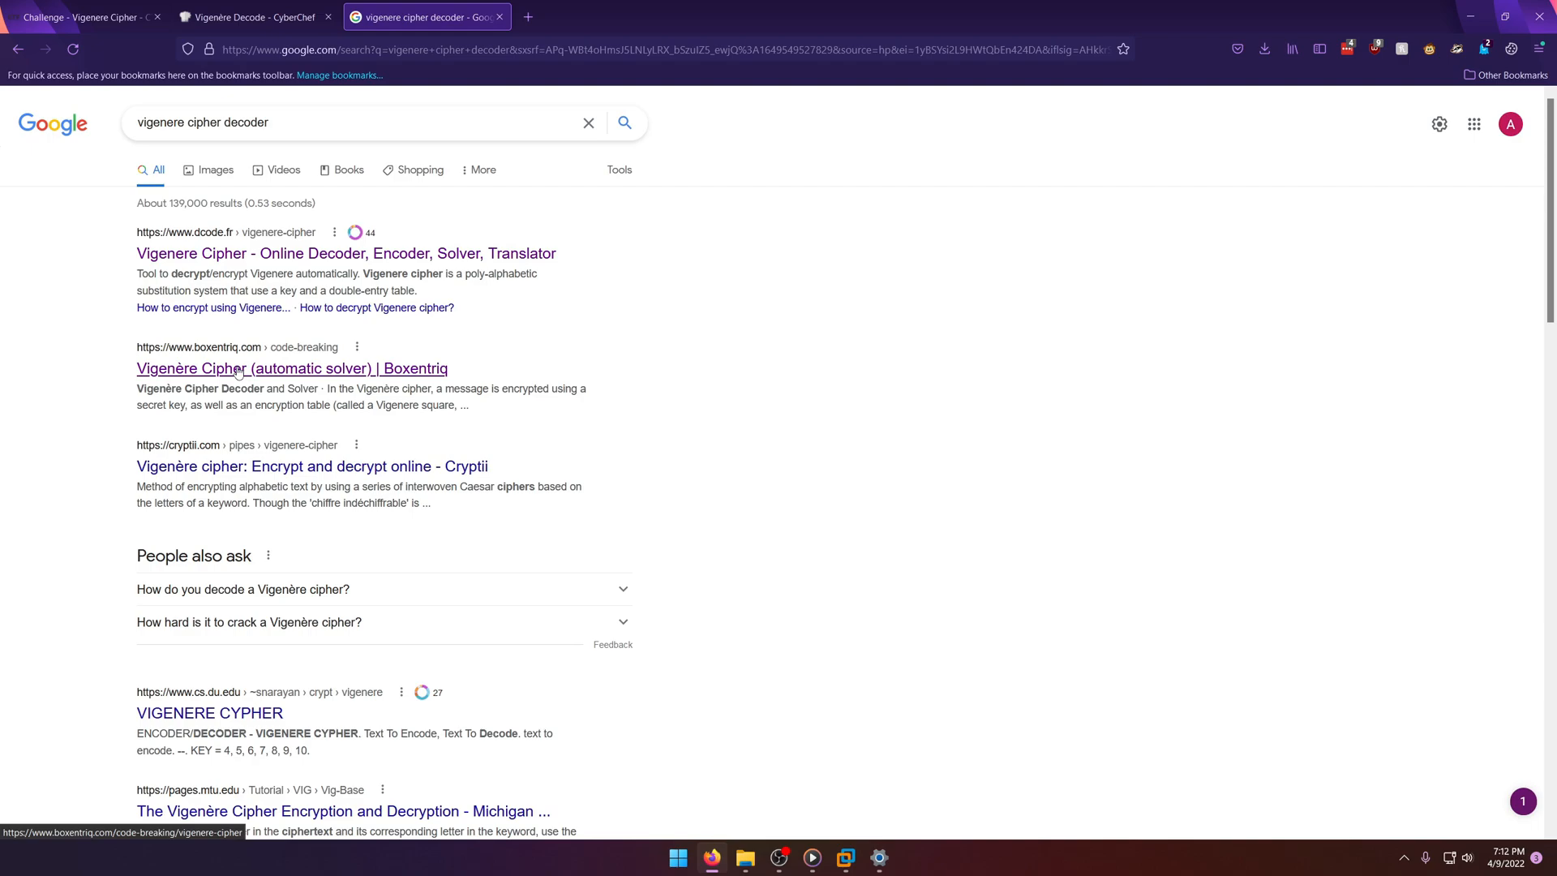
click(291, 369)
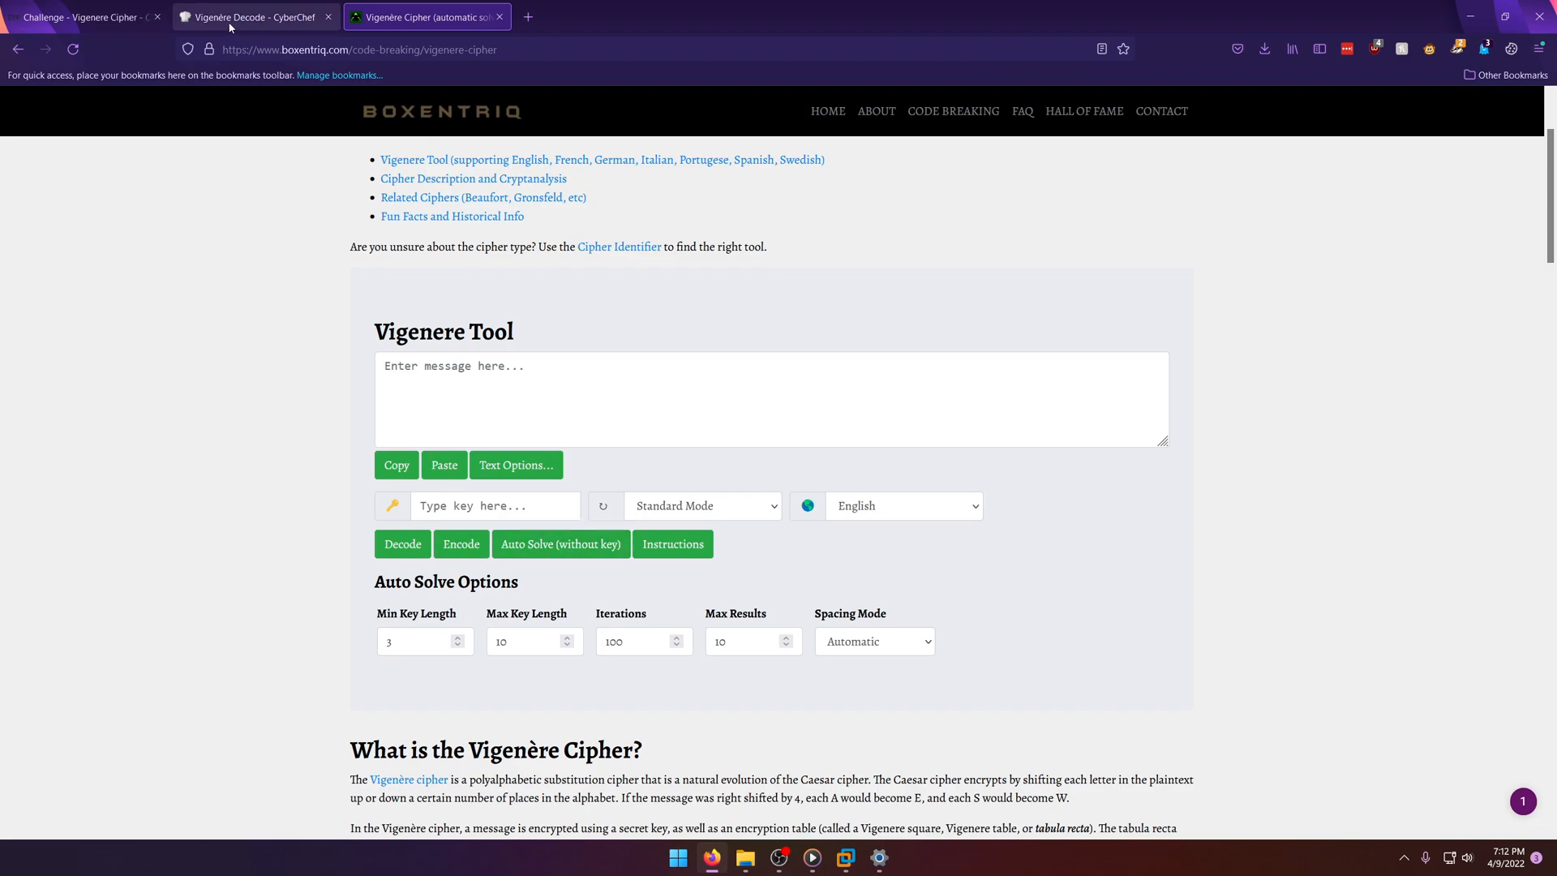
Step: Paste the ciphertext into Boxentriq and try Auto Solve without a key
click(253, 17)
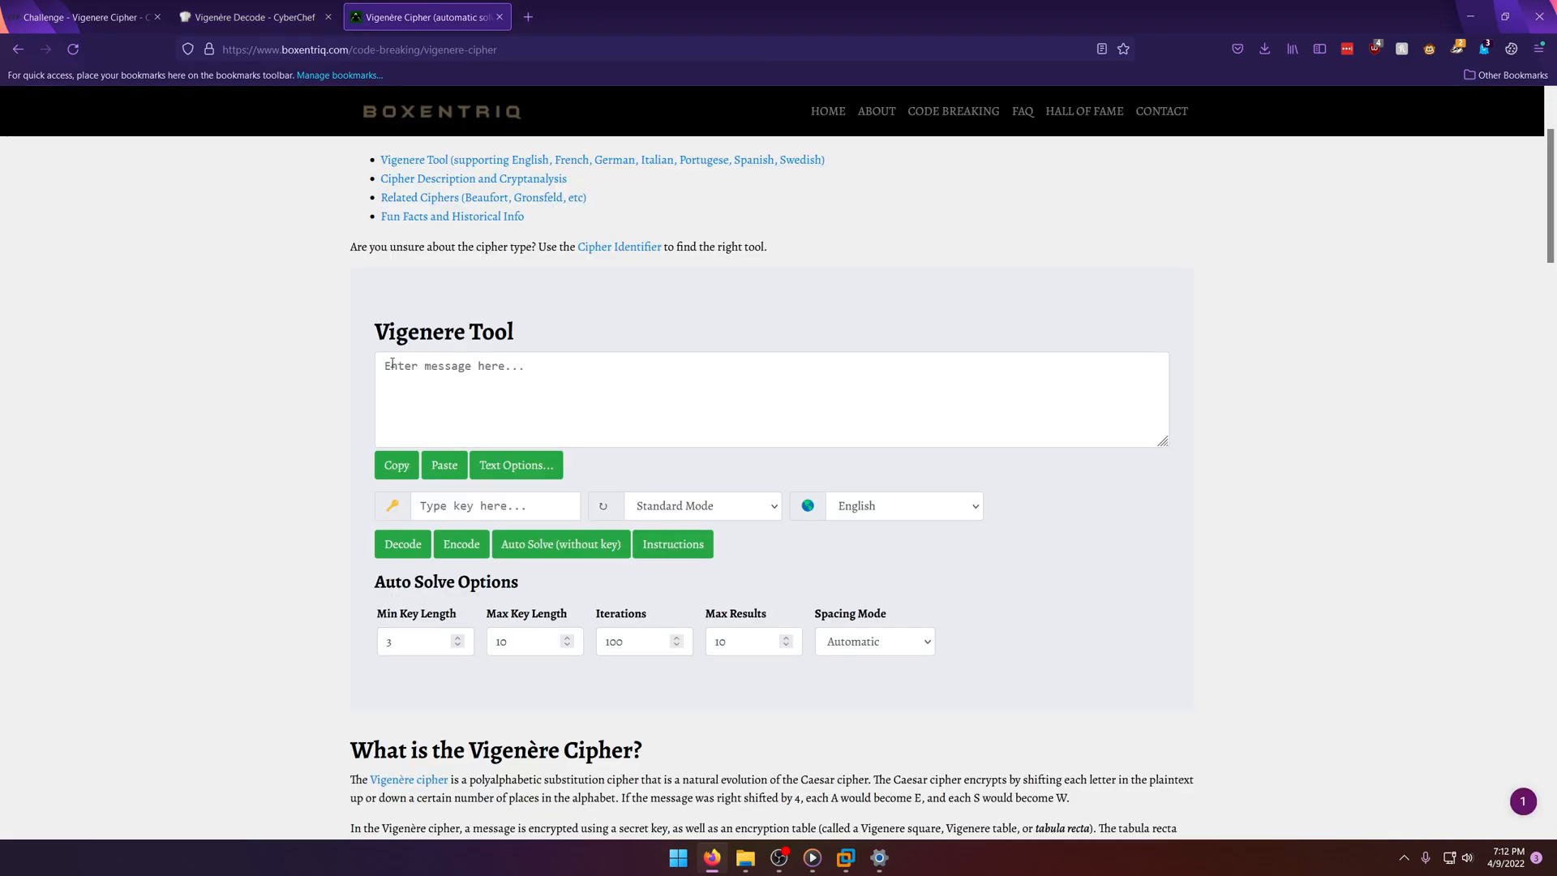
click(559, 427)
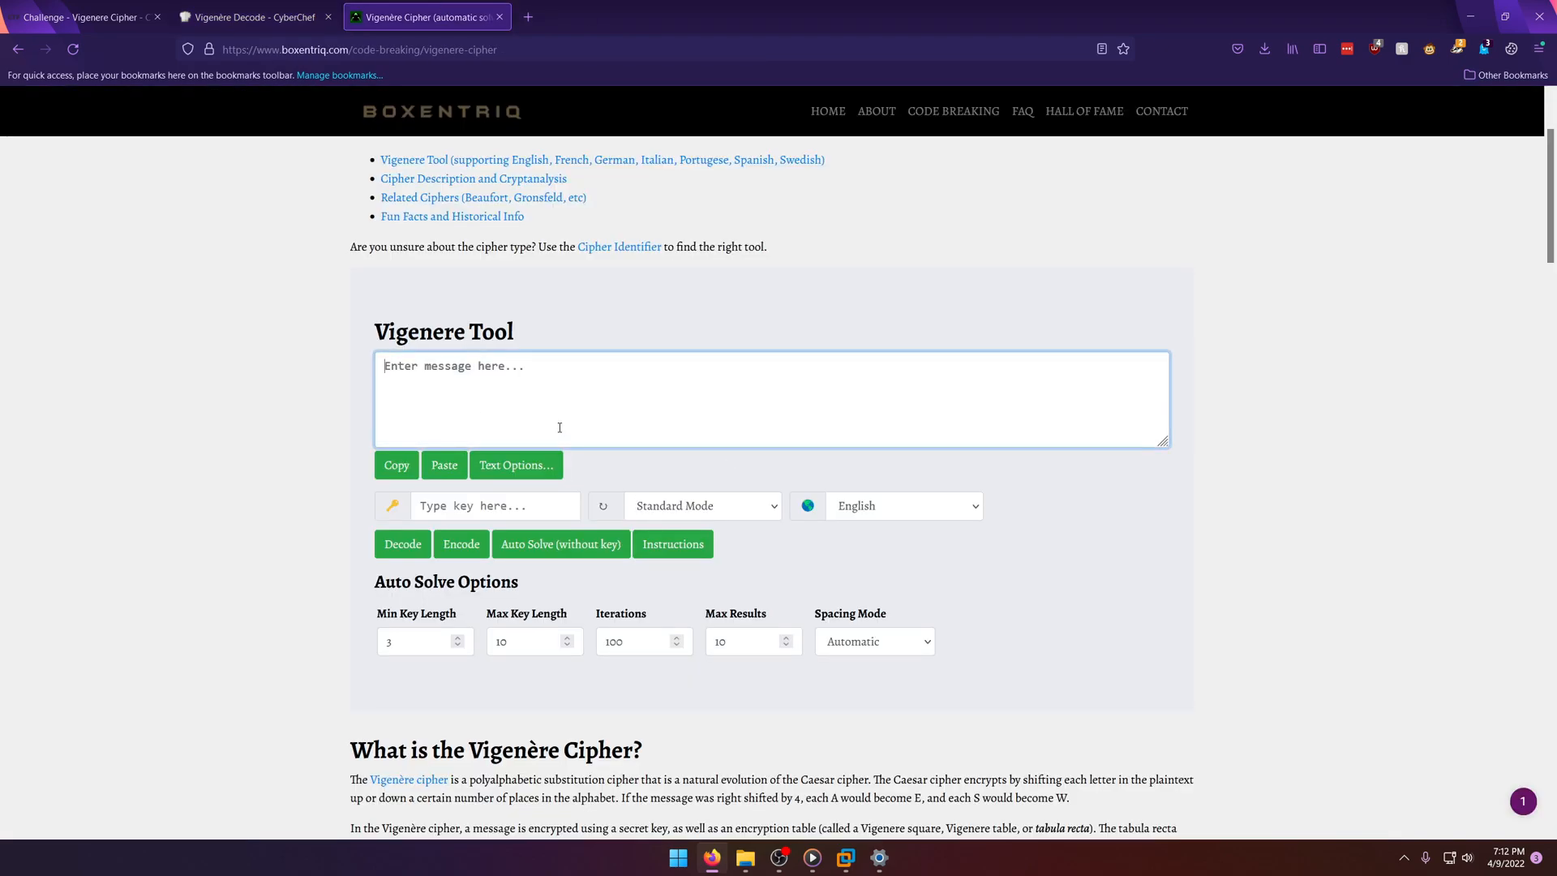
click(561, 543)
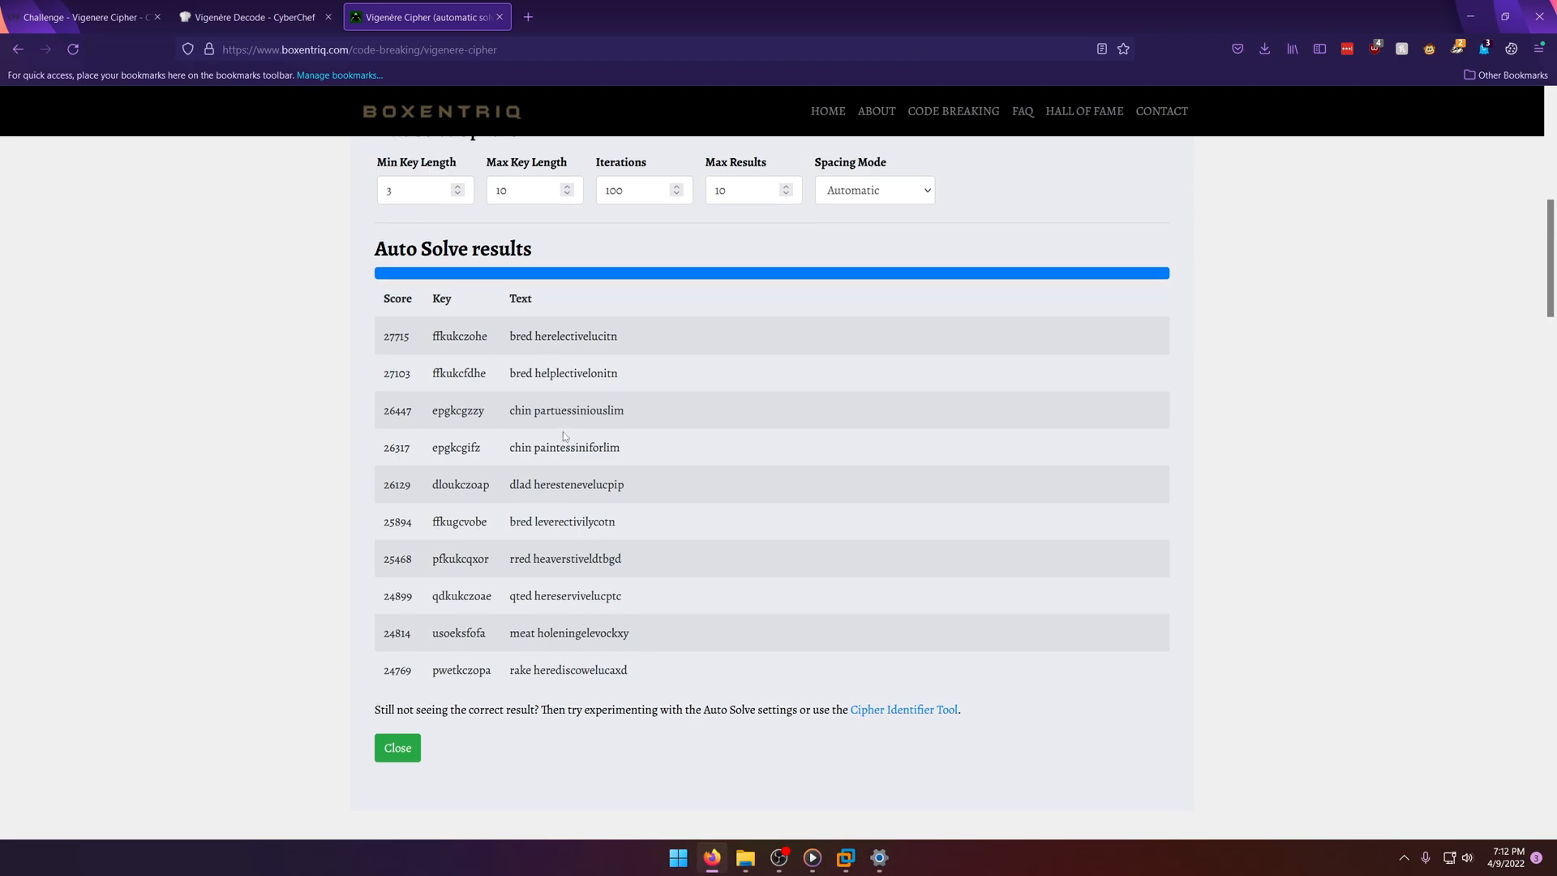
scroll(down, 3)
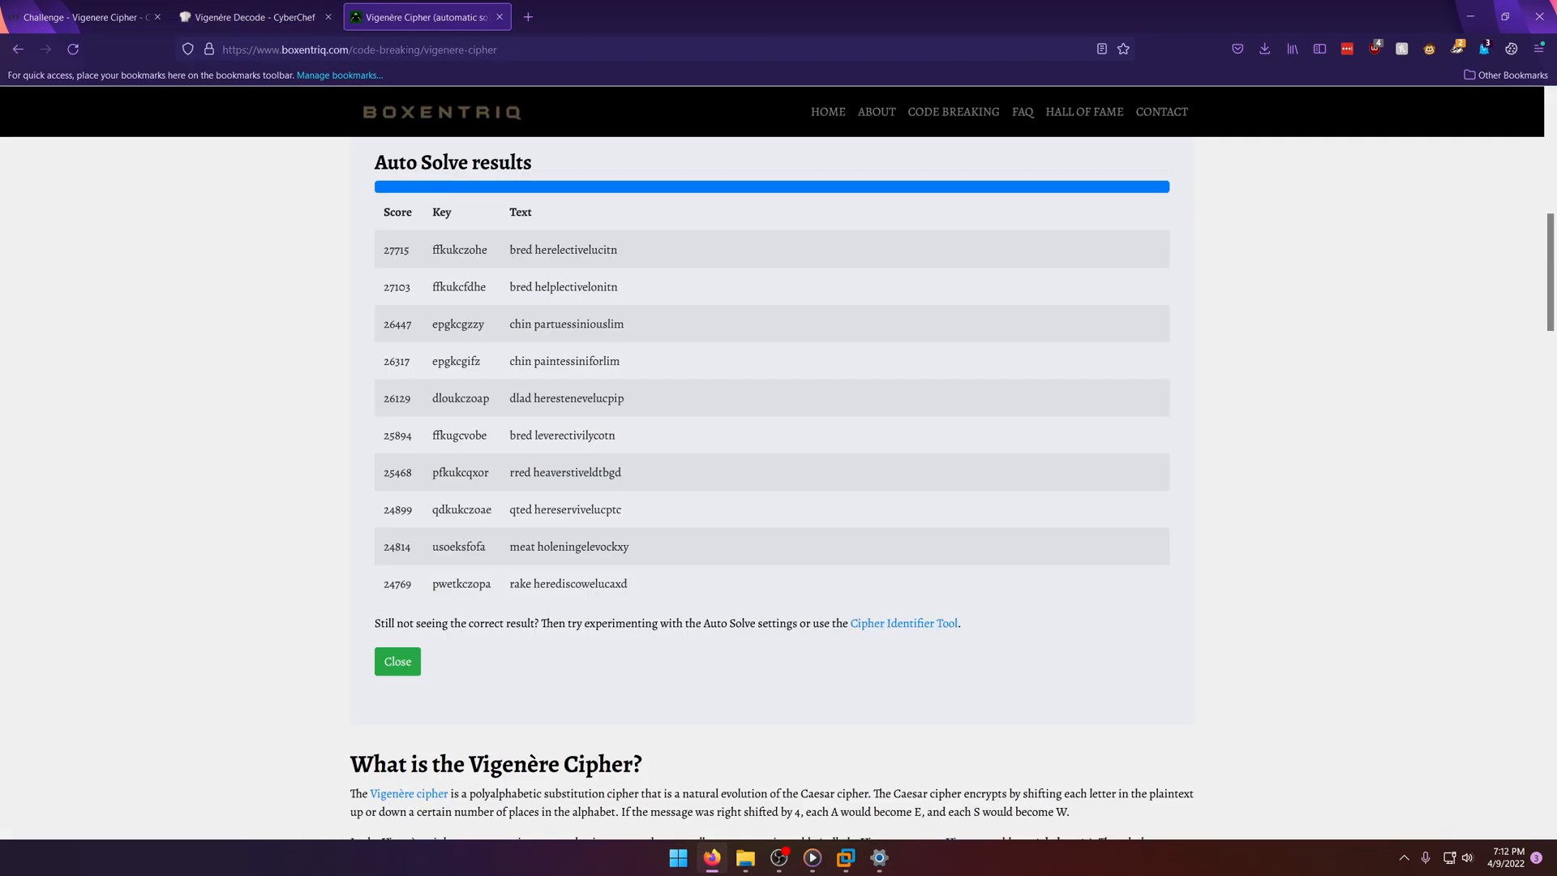
scroll(up, 3)
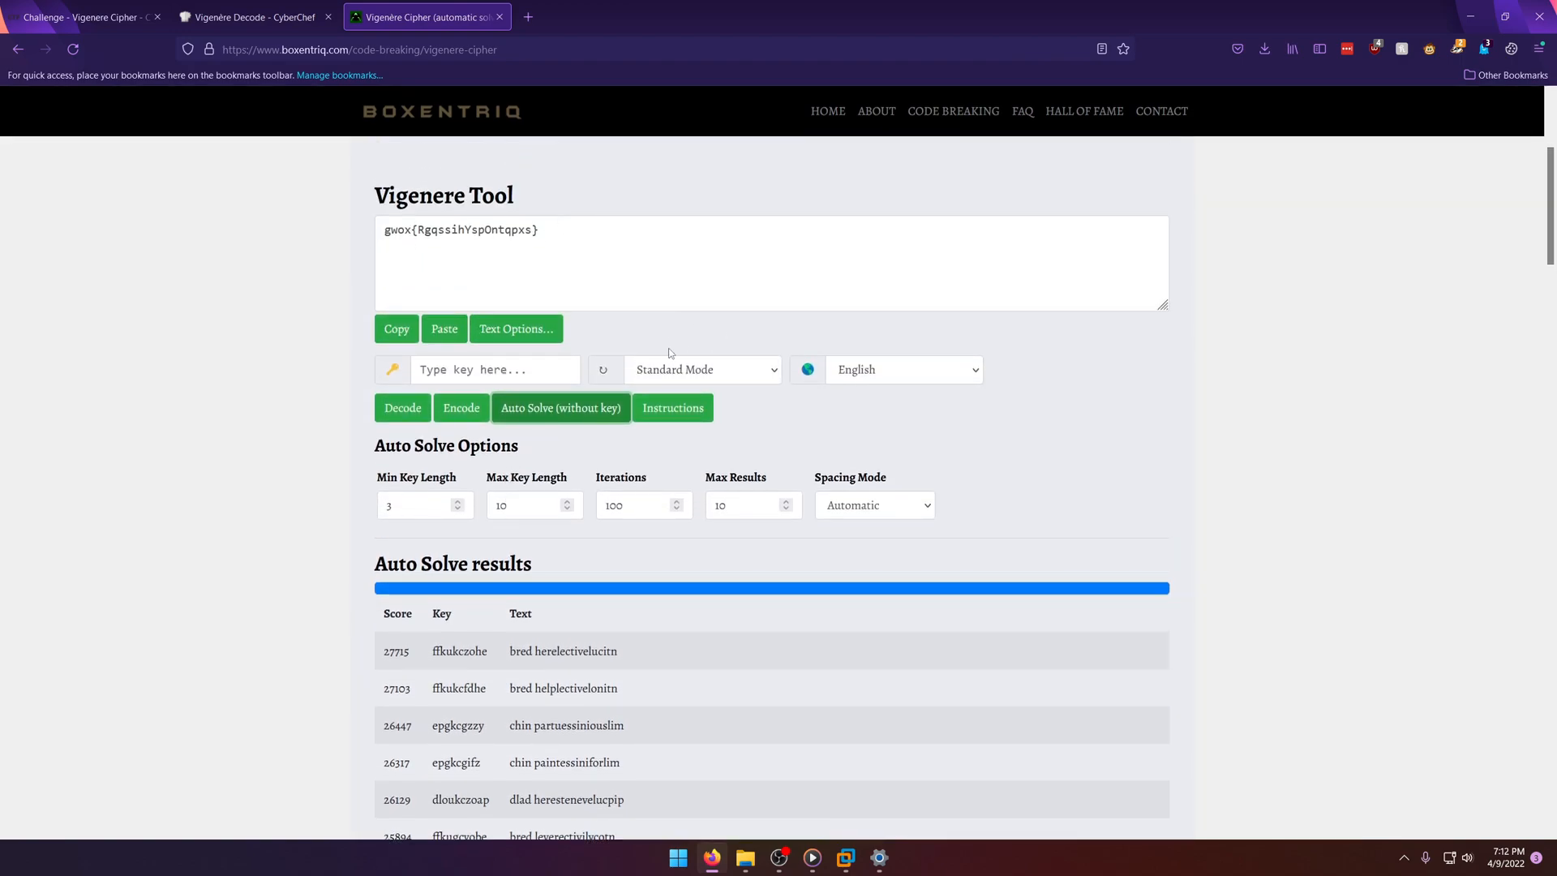
scroll(down, 3)
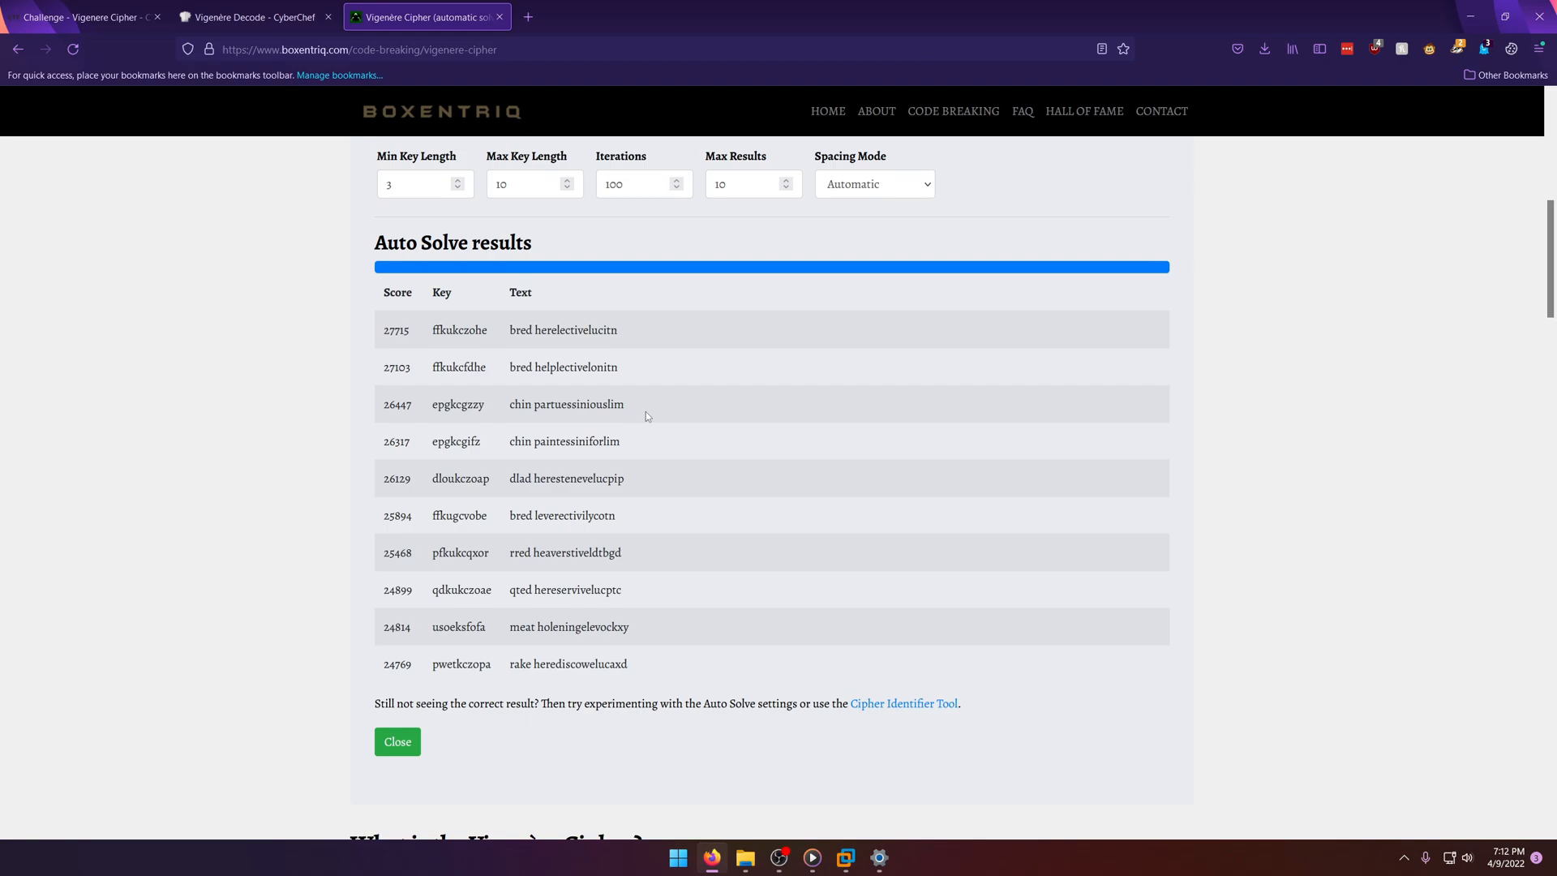
Step: Copy flag{CiphersAreAwesome} from CyberChef and submit it on CTFlearn
click(247, 17)
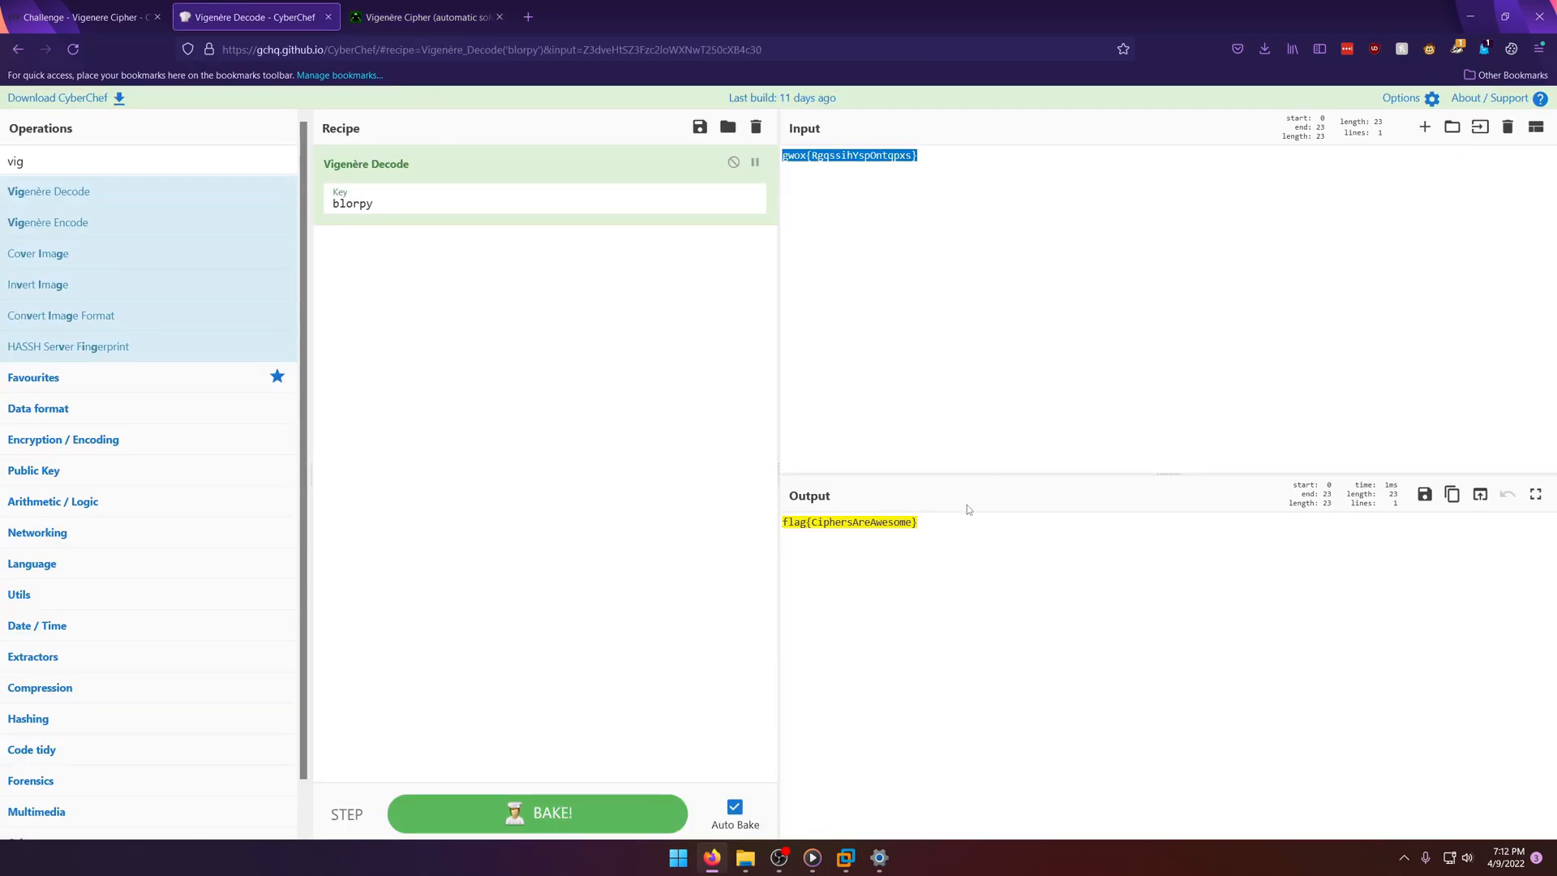
right_click(849, 522)
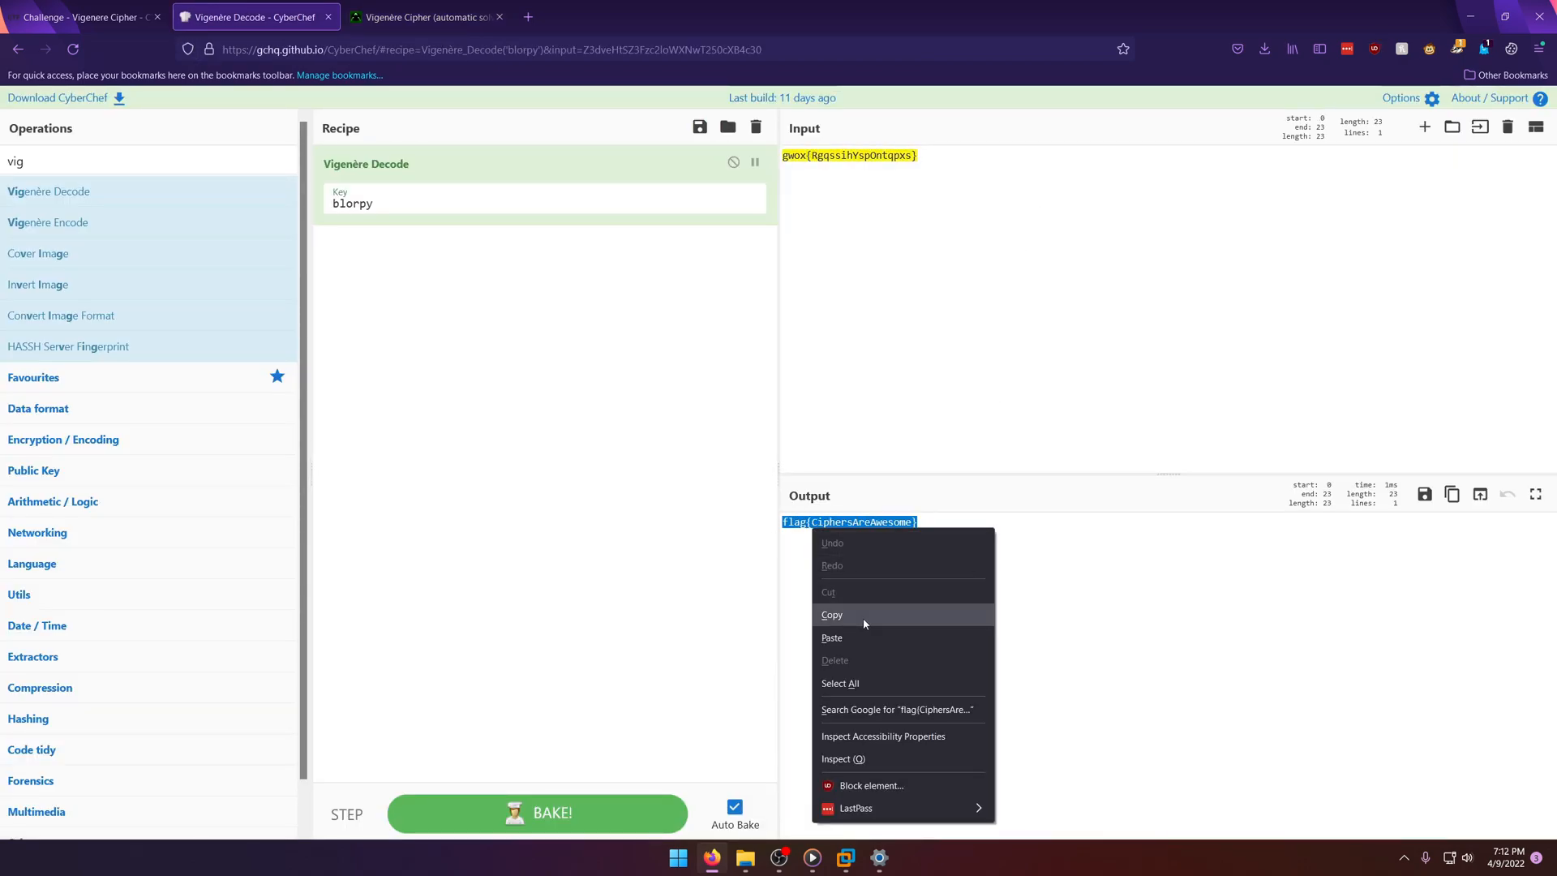
click(79, 17)
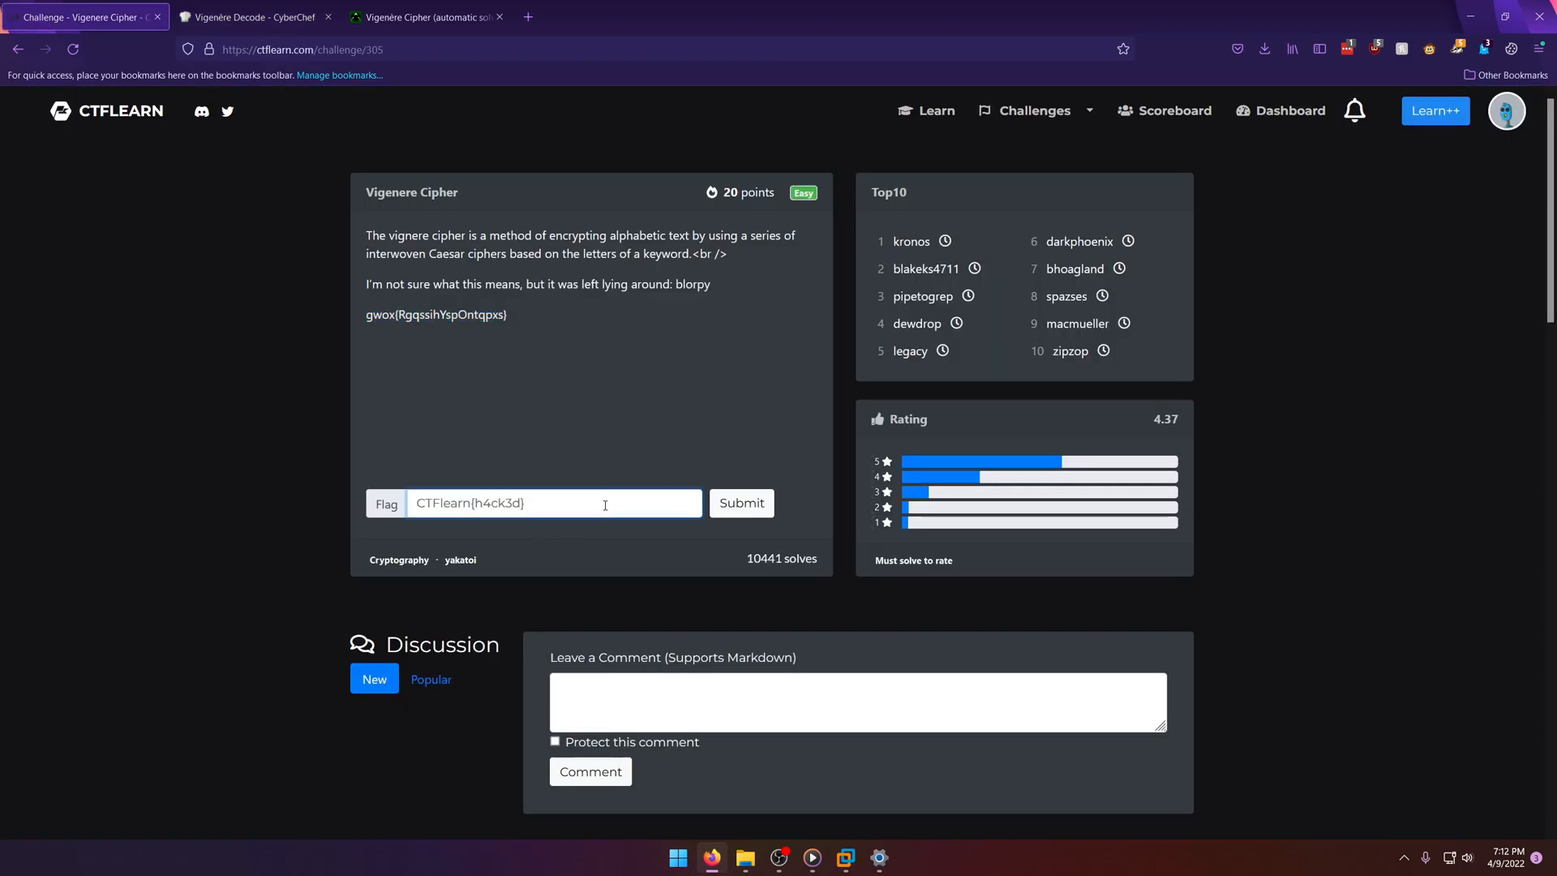
click(741, 503)
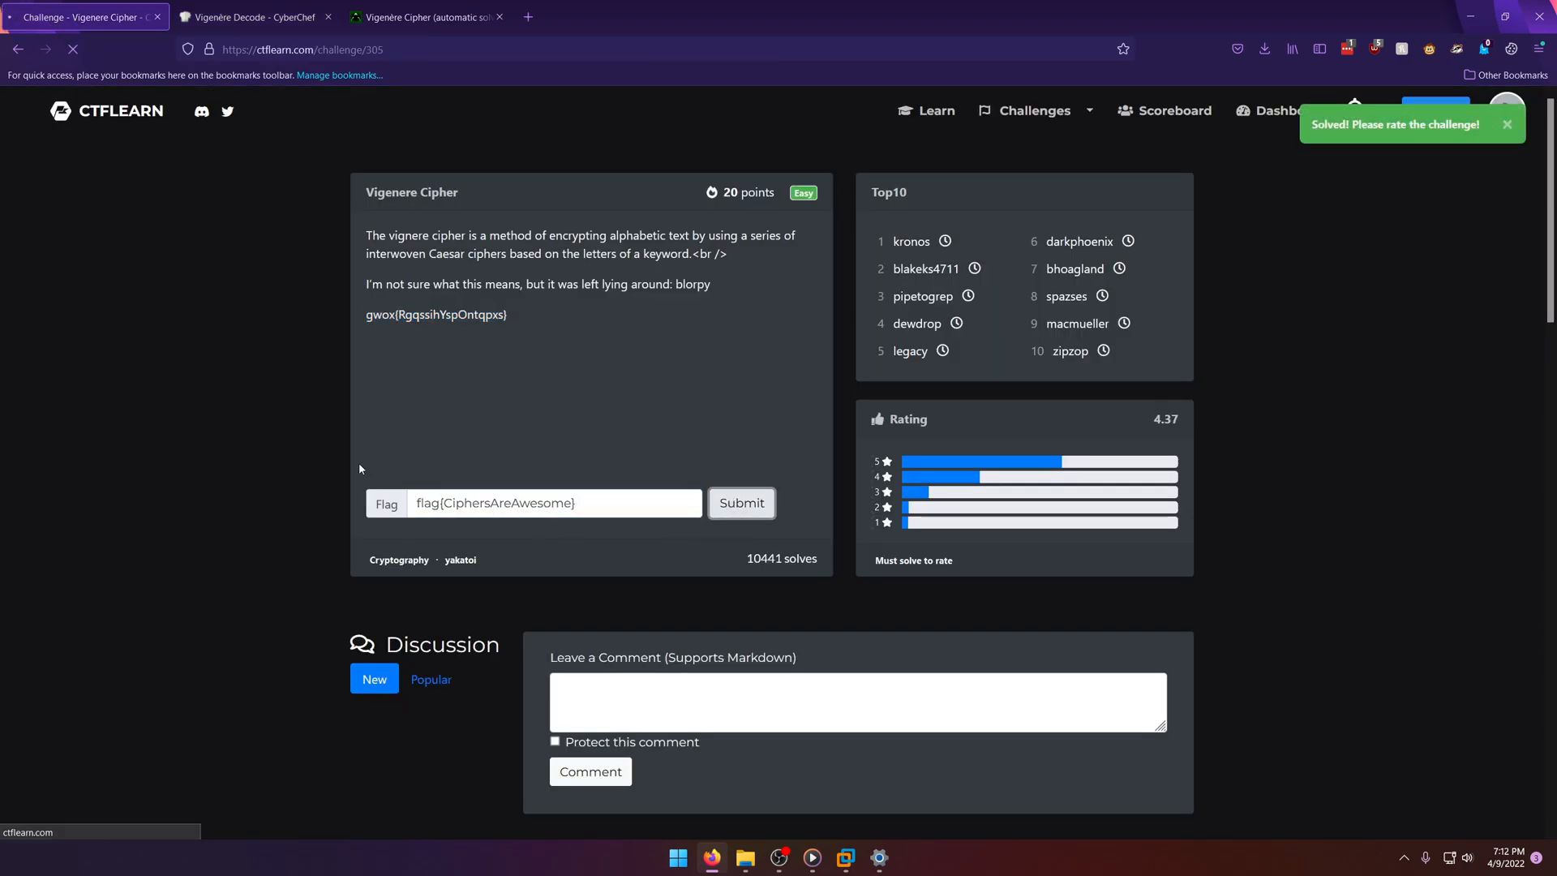